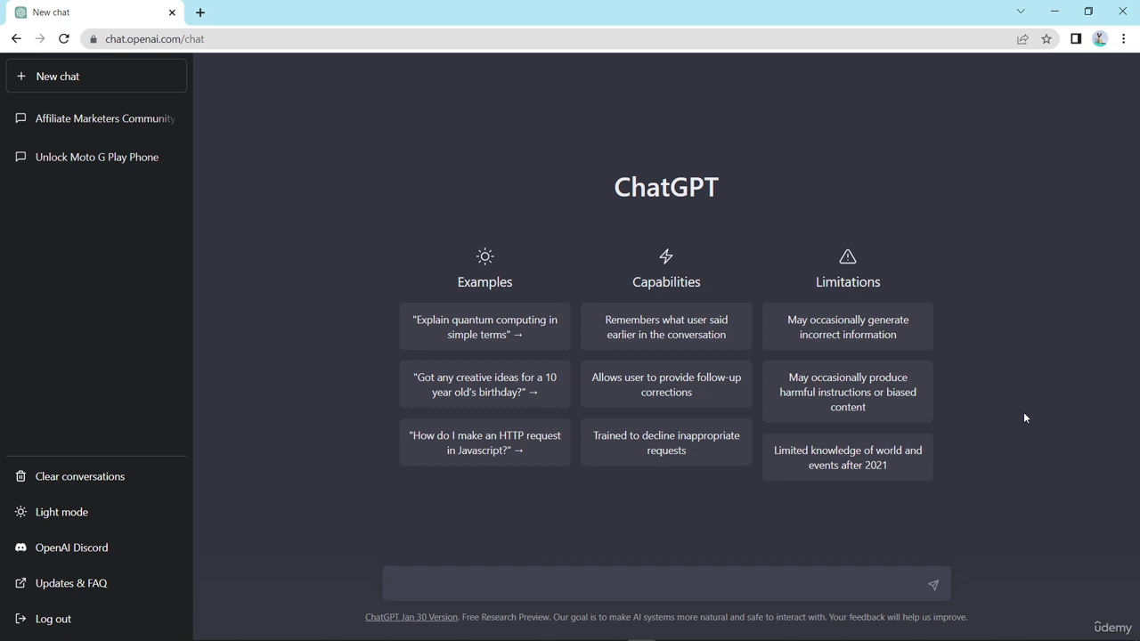
- Focus the ChatGPT message box to begin a new prompt
left_click(656, 584)
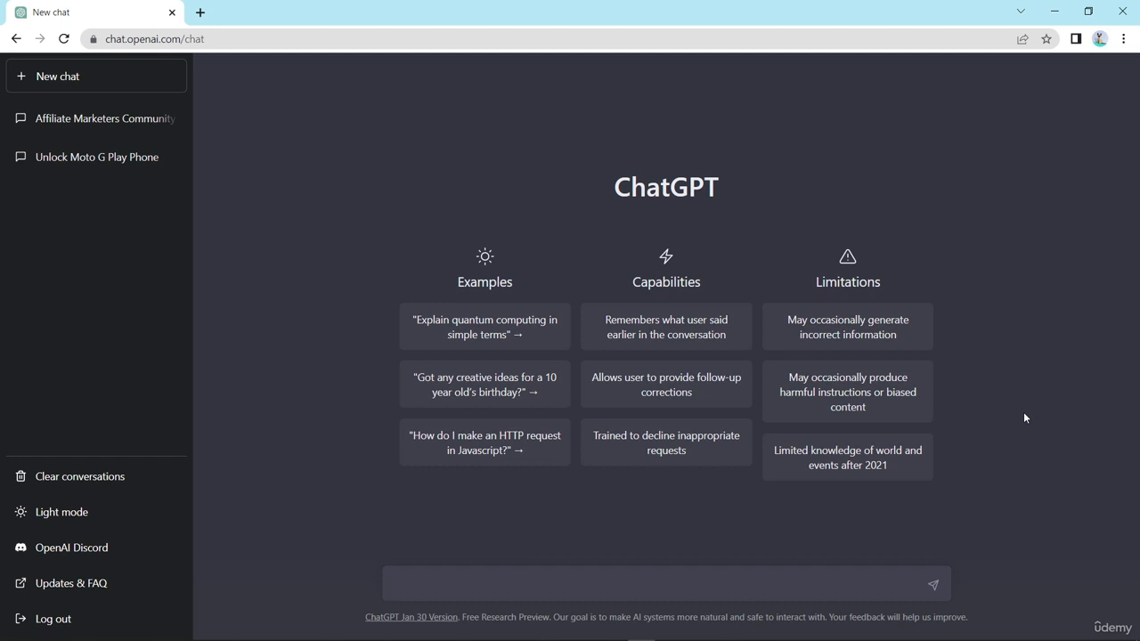
left_click(662, 584)
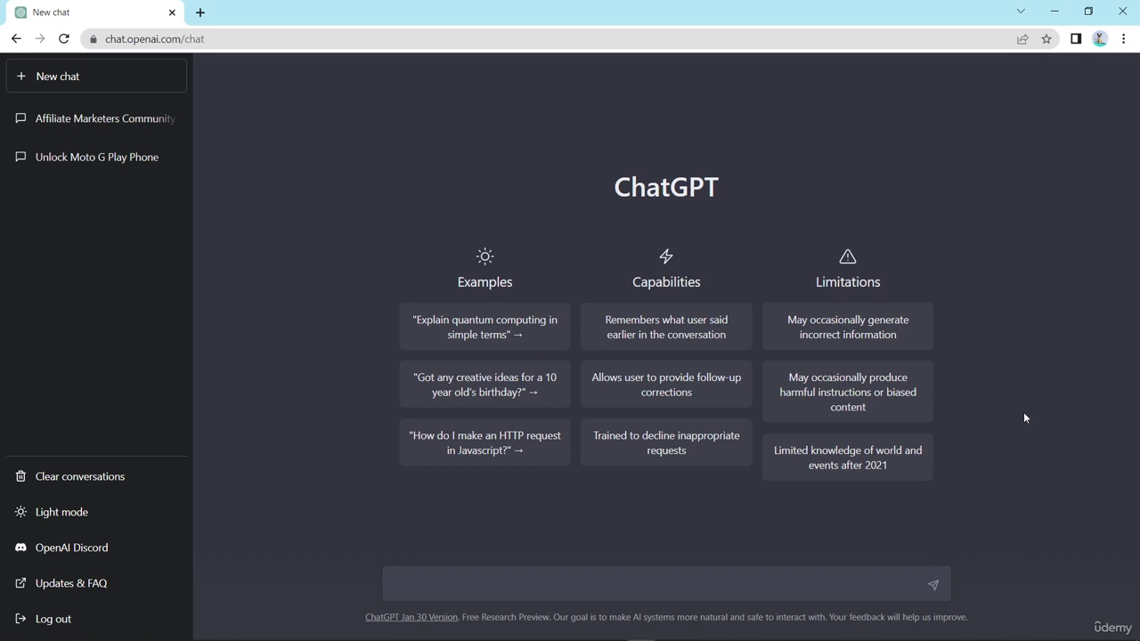
left_click(656, 584)
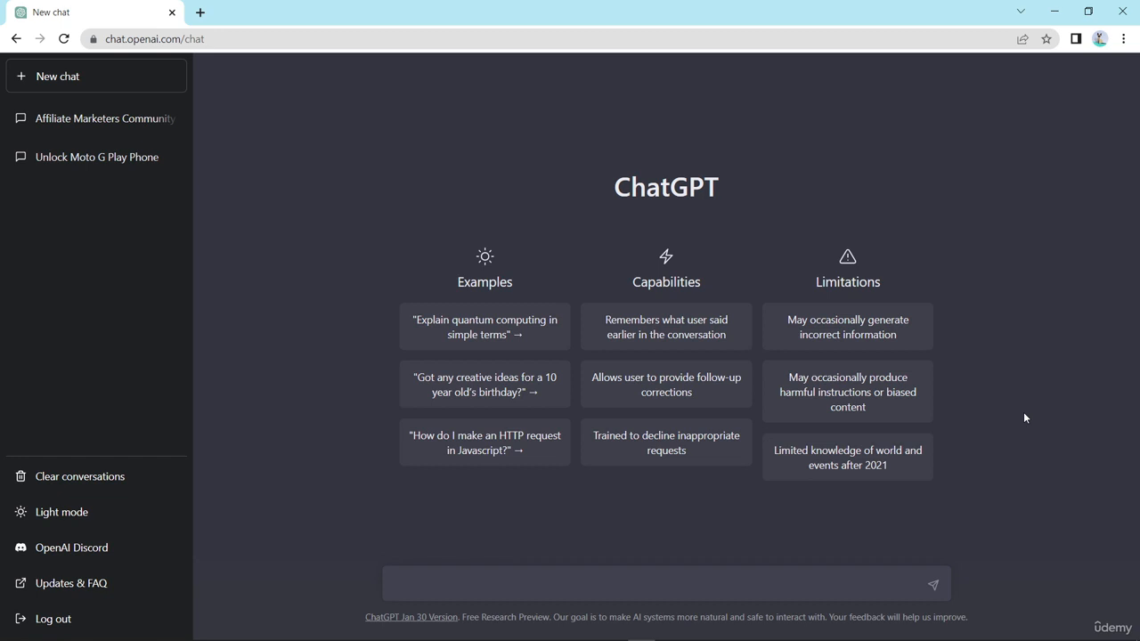
left_click(666, 584)
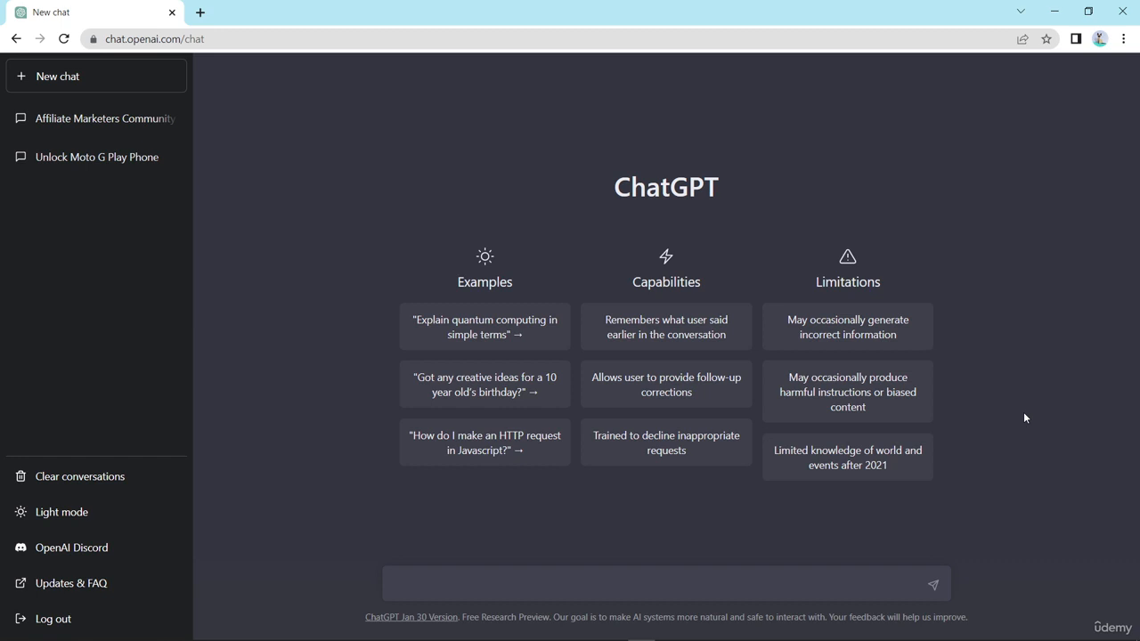
left_click(656, 584)
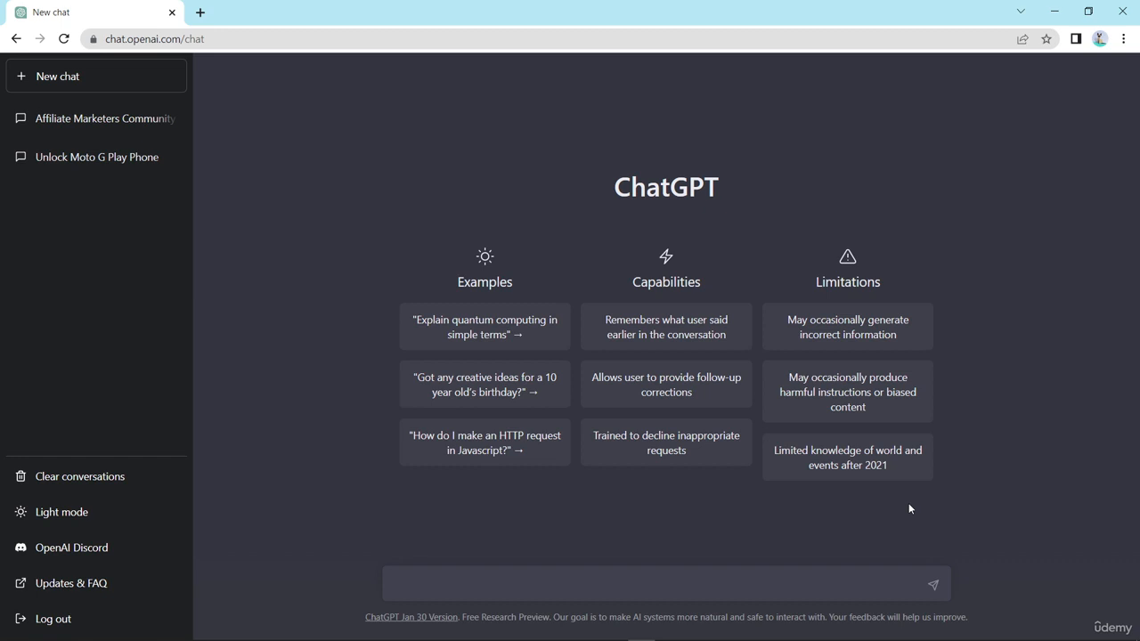
left_click(655, 582)
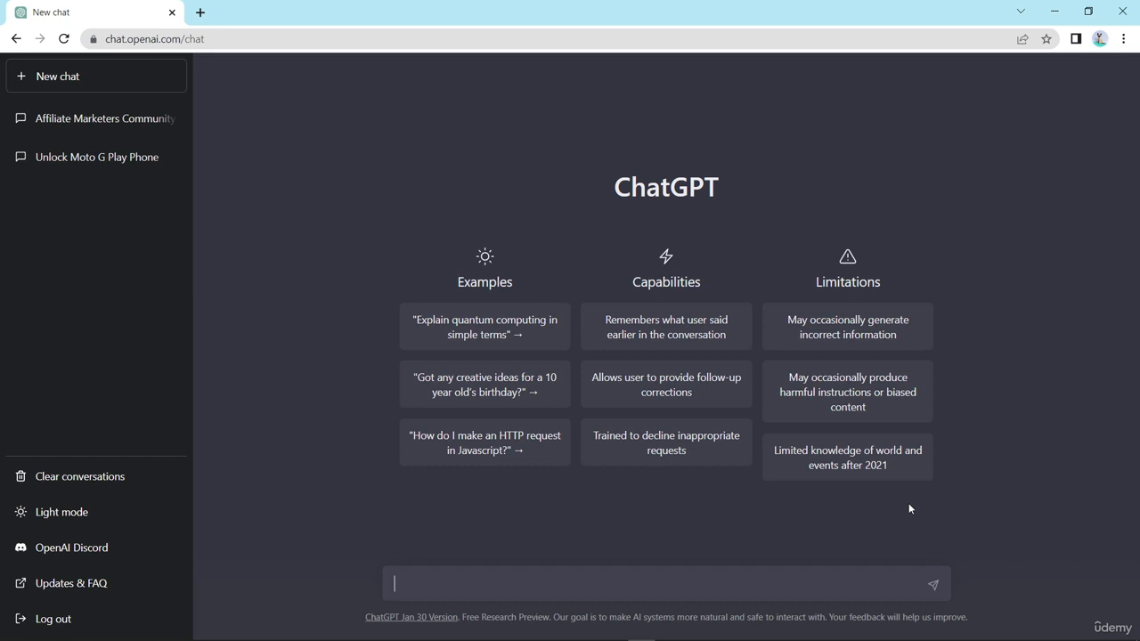
mouse_move(481, 582)
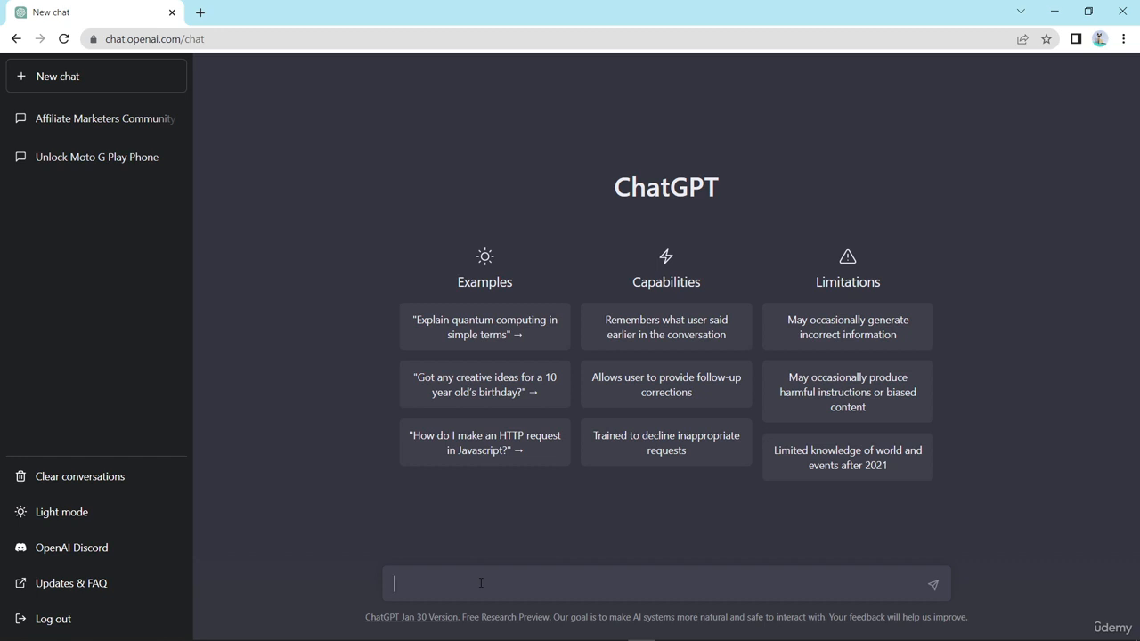
- Send a prompt asking for Facebook-group paragraphs on the value of sales funnels for affiliate marketers
type("Create")
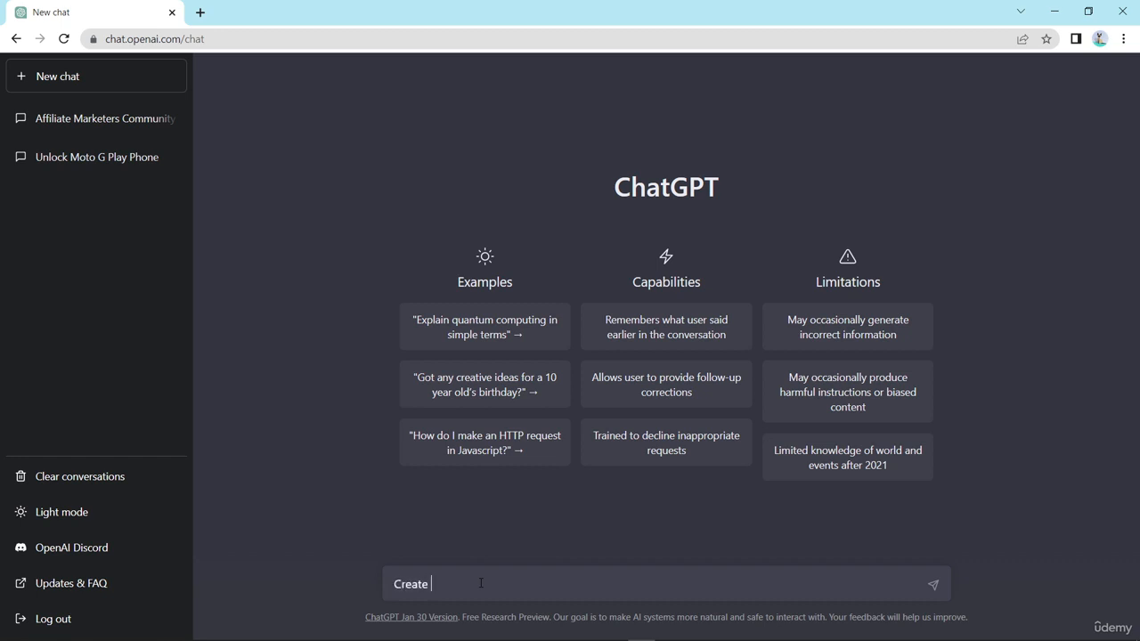
type("a few")
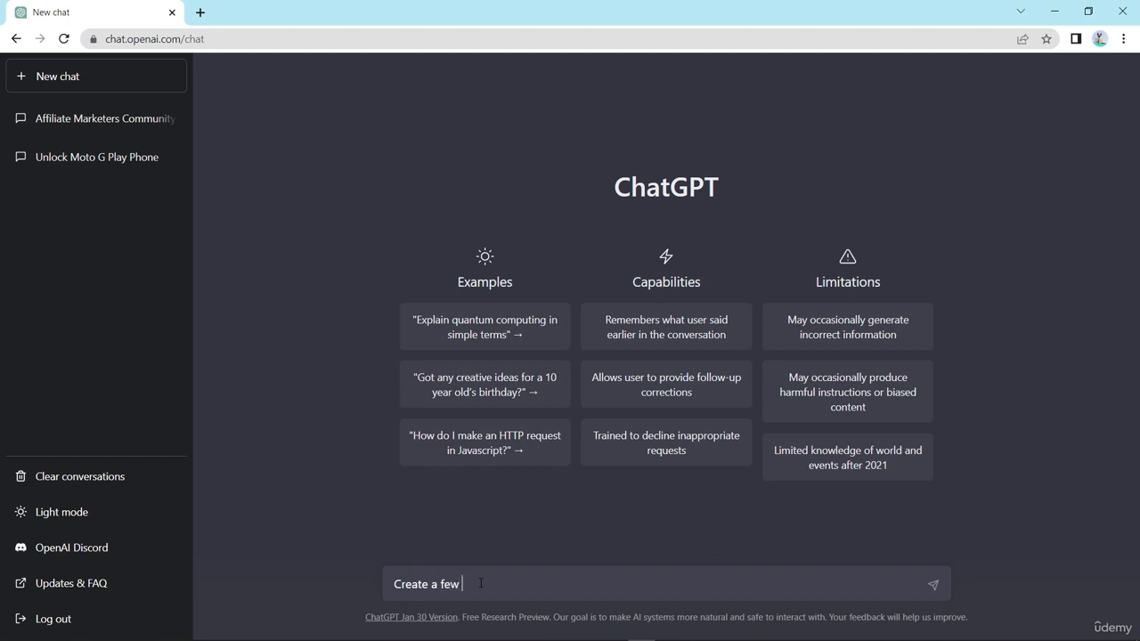
type("pr")
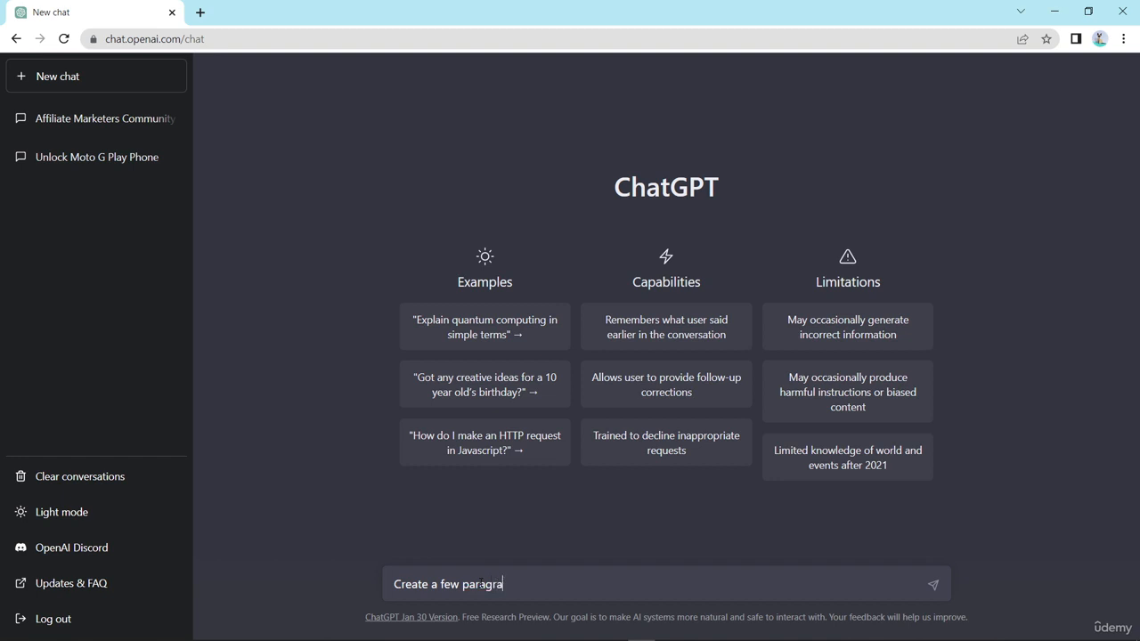
type("phs")
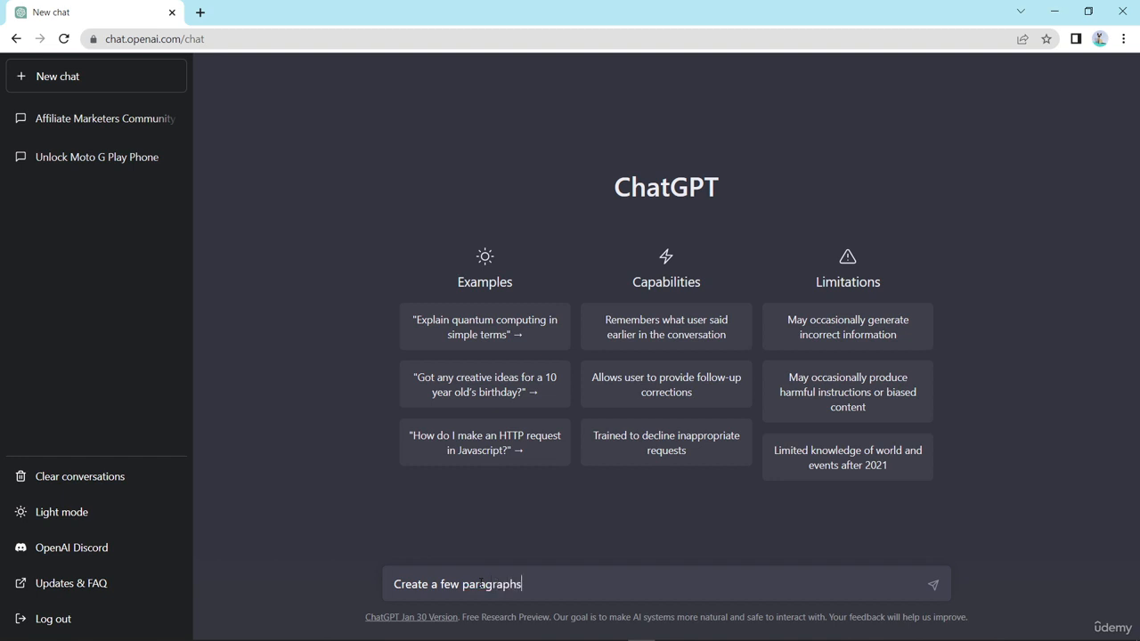
type("for")
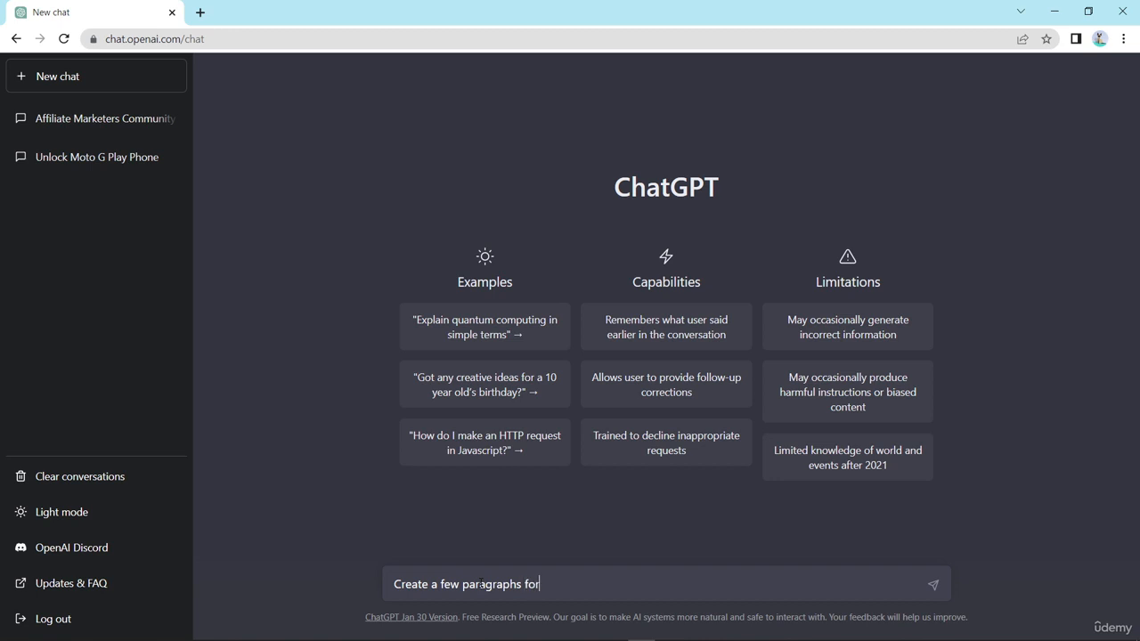
type("a facebook grou")
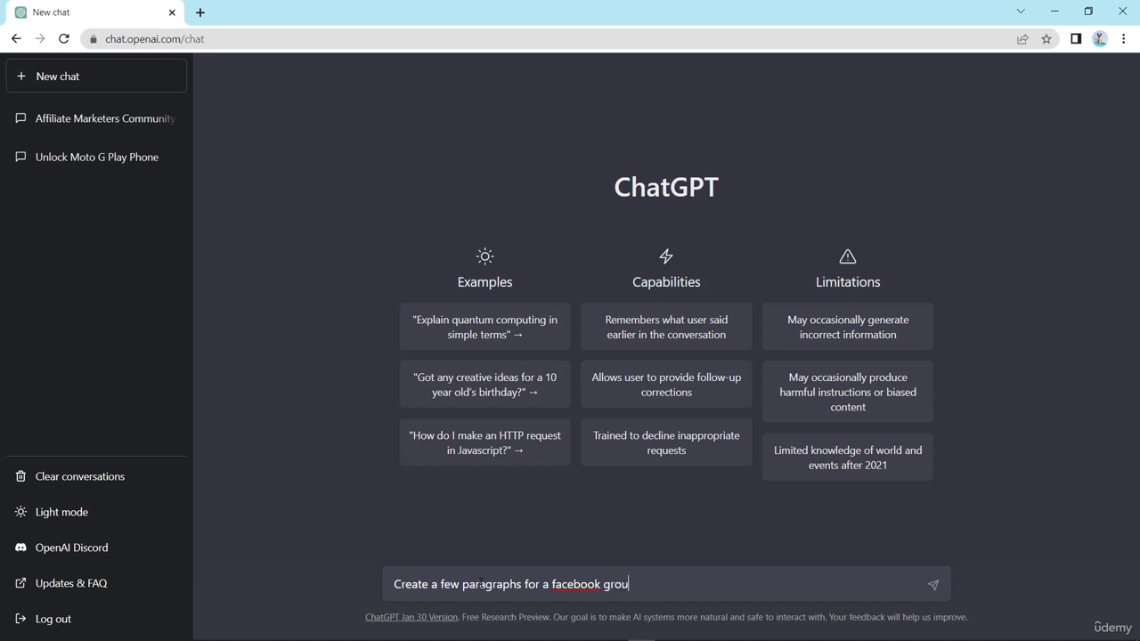
type("p,")
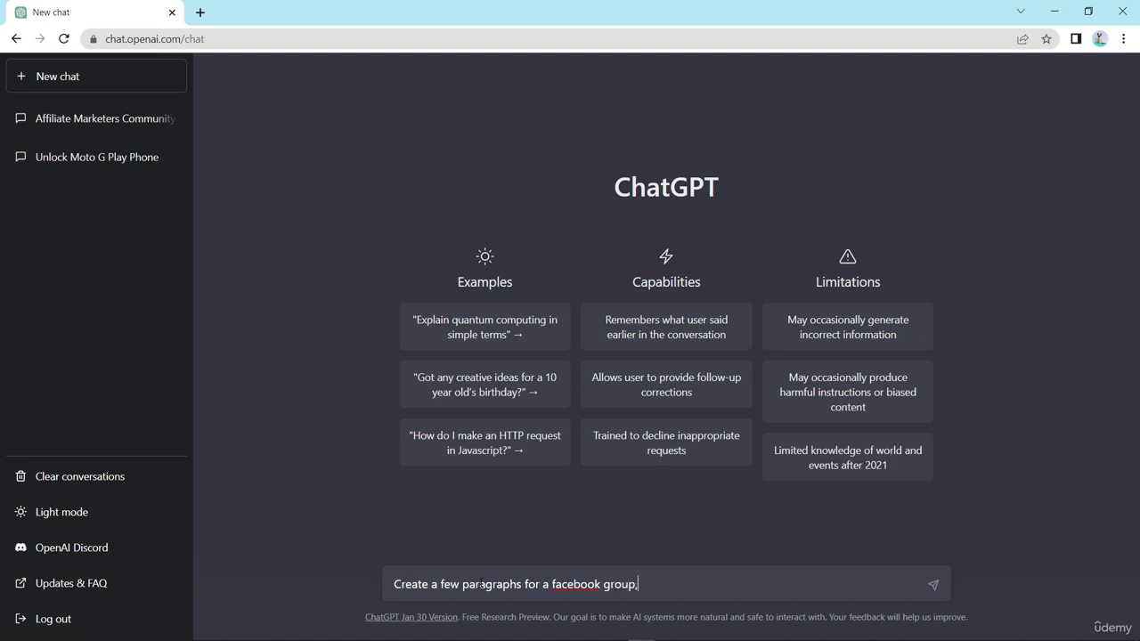
type(", talking about the")
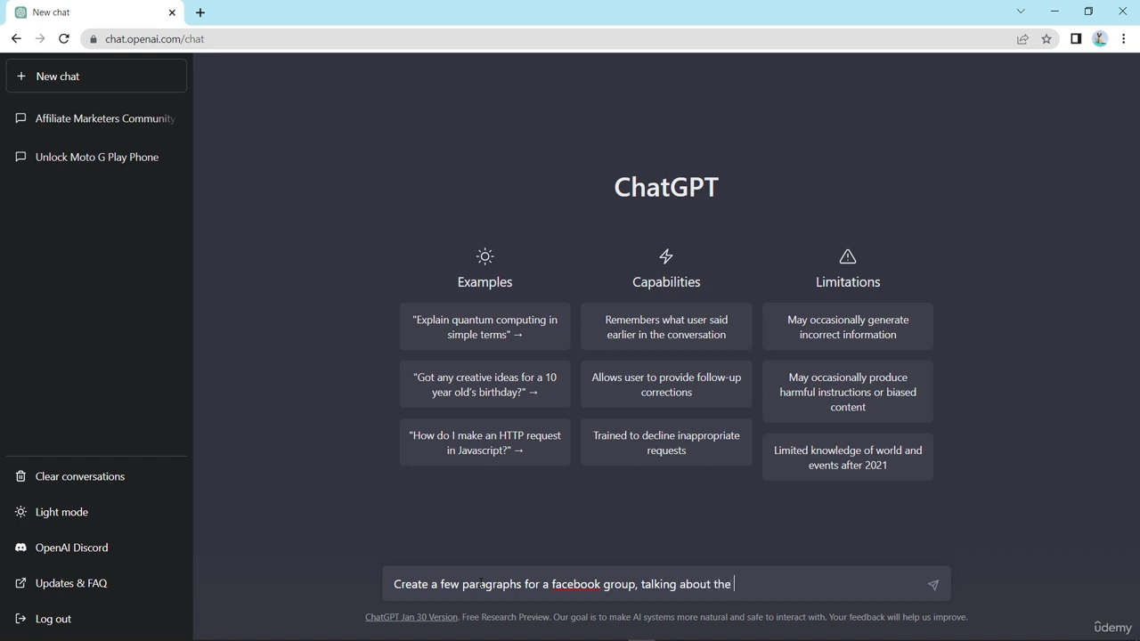
type("value")
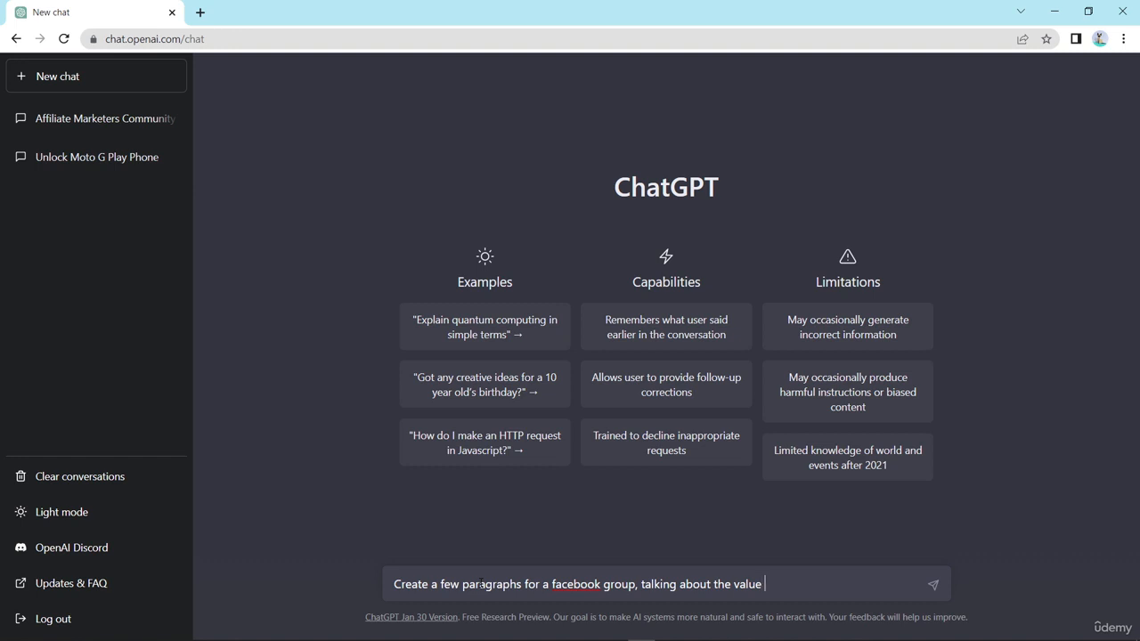
type("of")
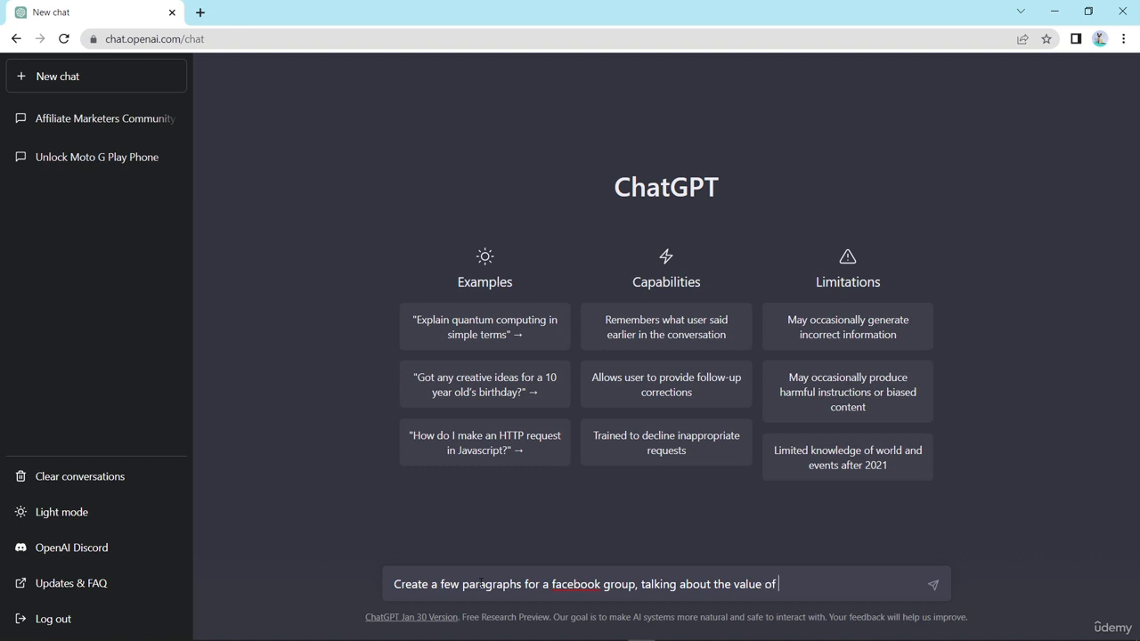
type("using")
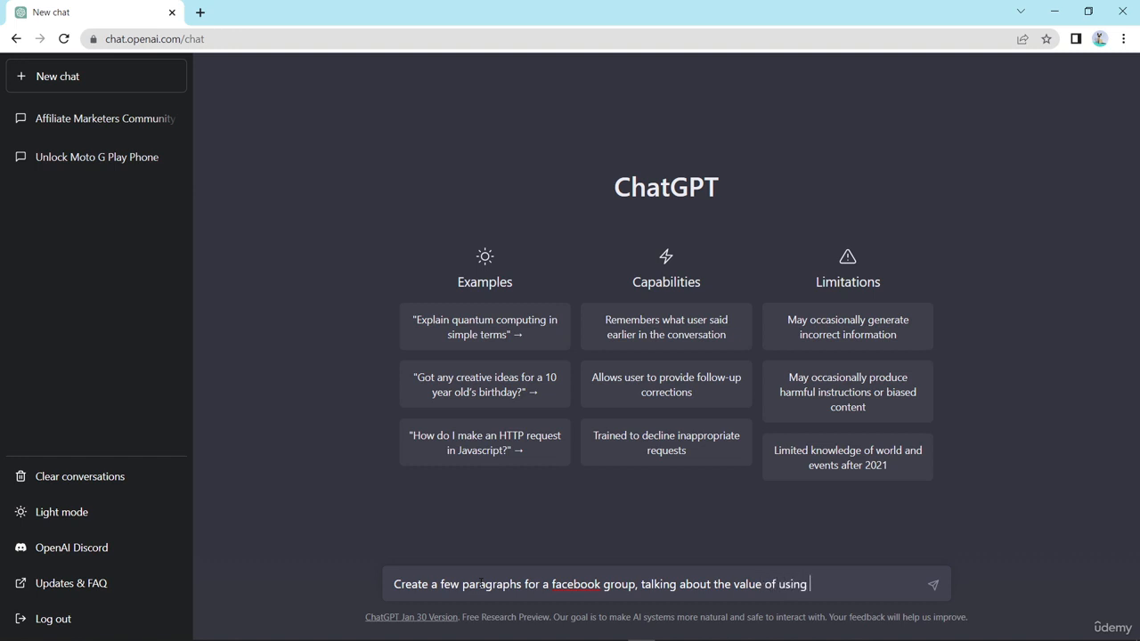
type("sales")
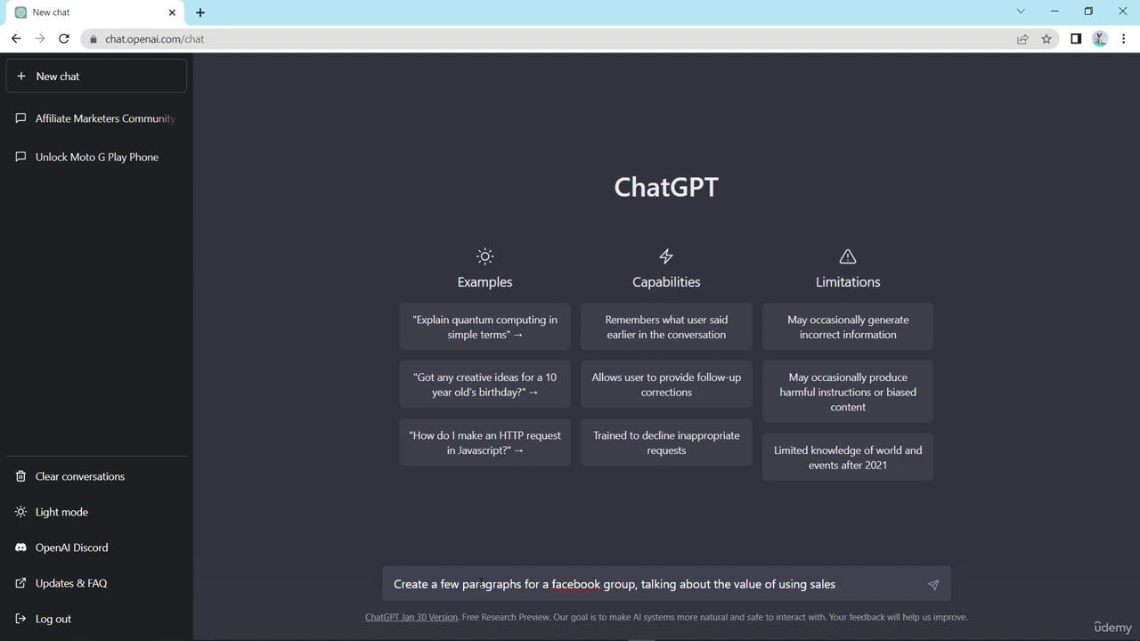
type("funnels for")
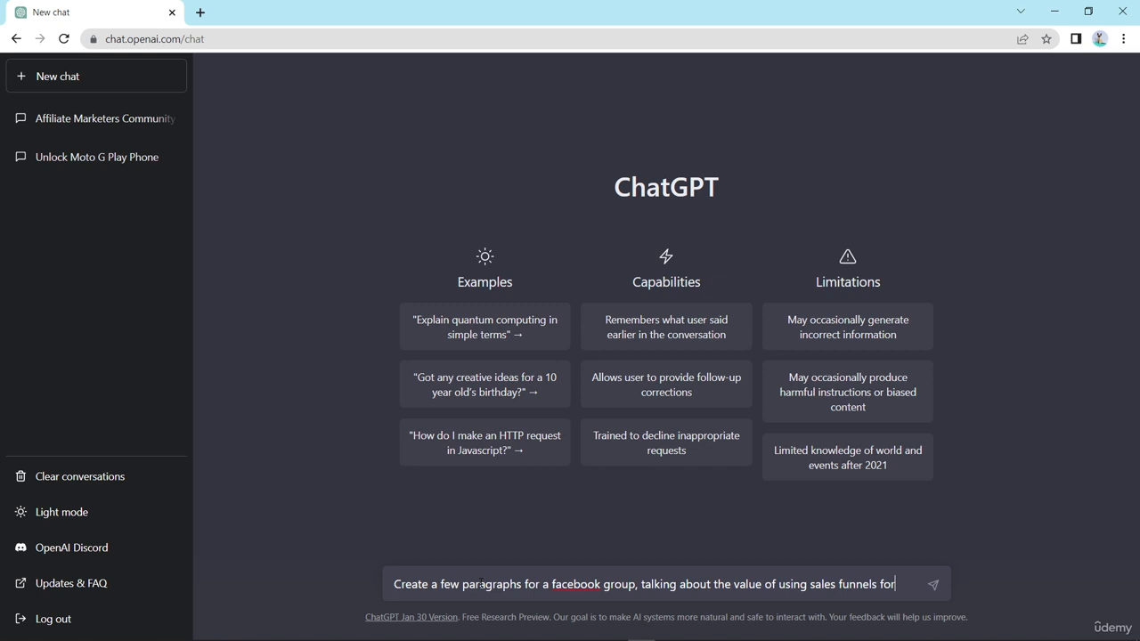
type("affiliate")
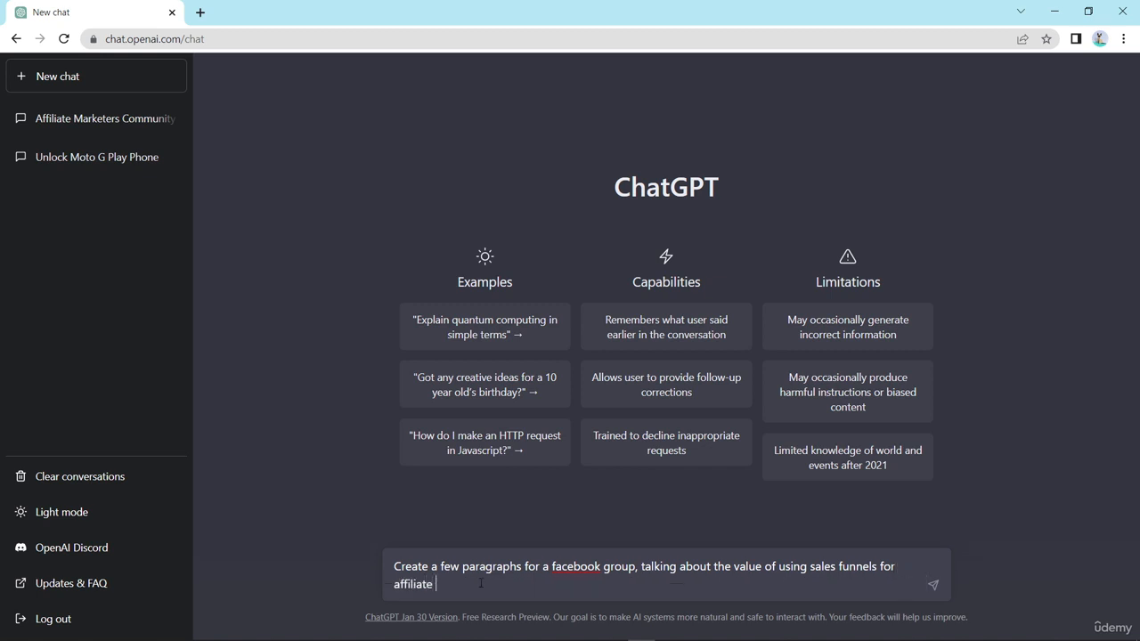
type("market")
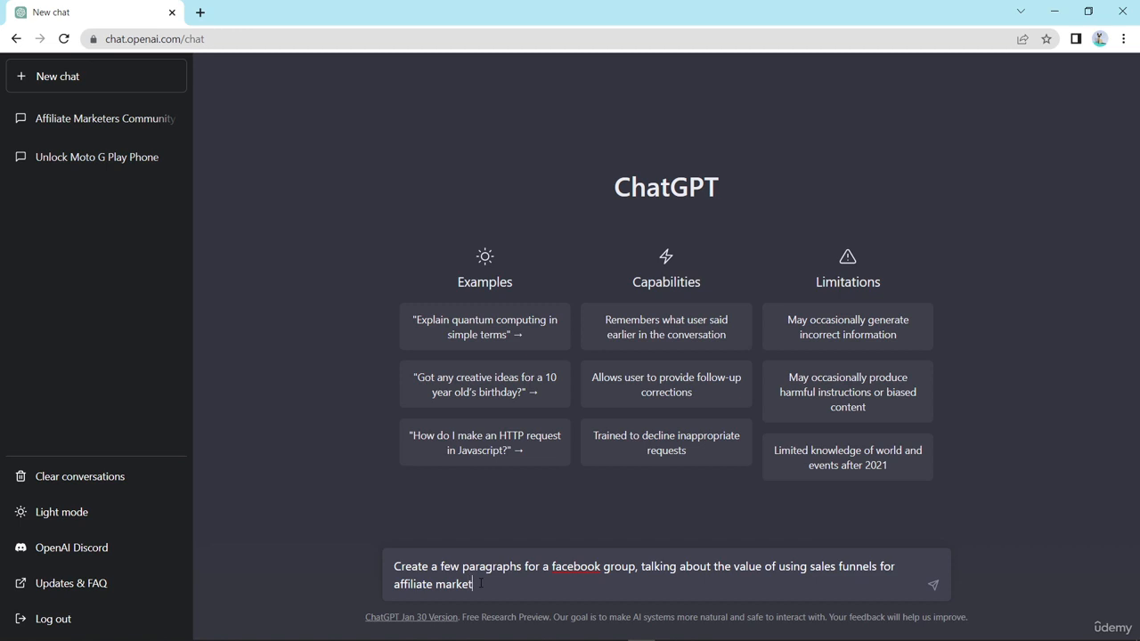
type("ers")
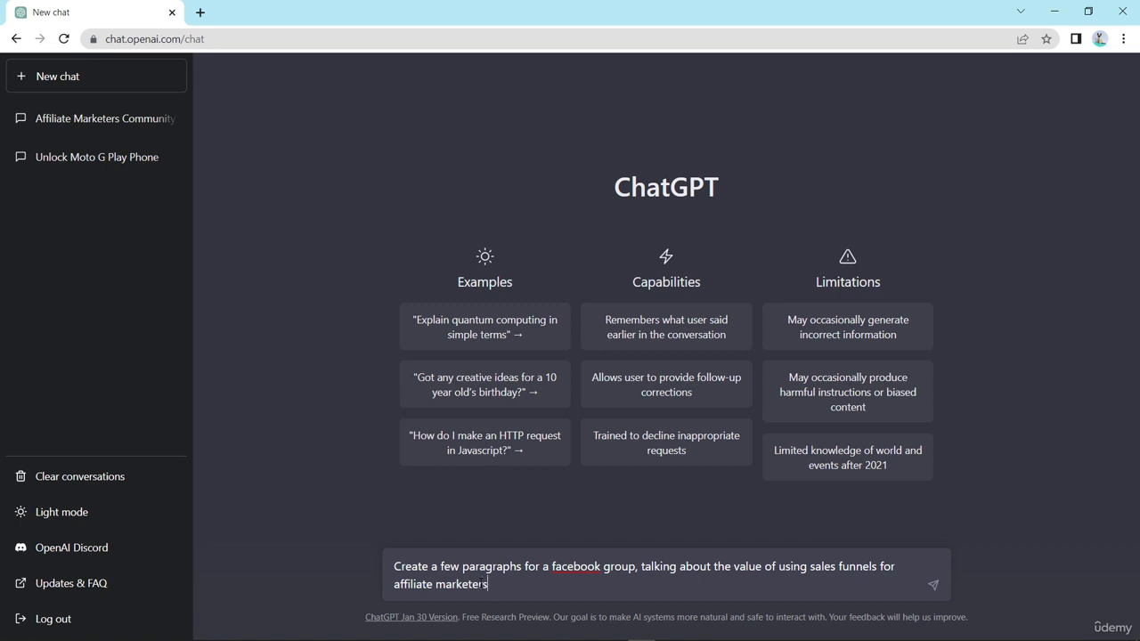
left_click(933, 584)
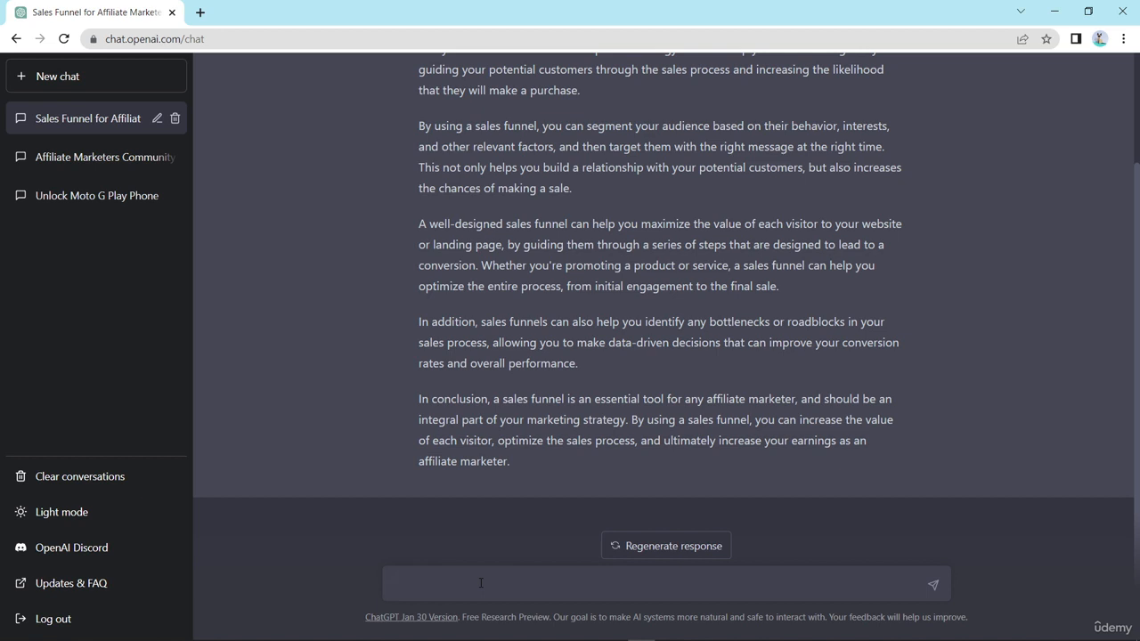
- Review ChatGPT's five-paragraph sales-funnel answer and return focus to the message box
left_click(480, 584)
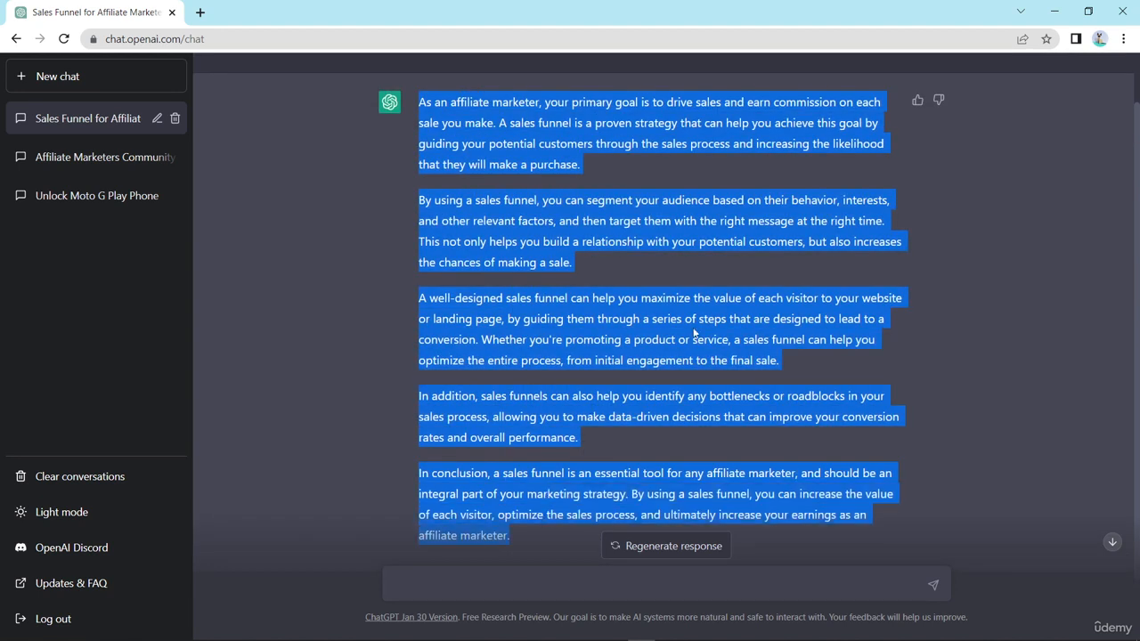
mouse_move(620, 388)
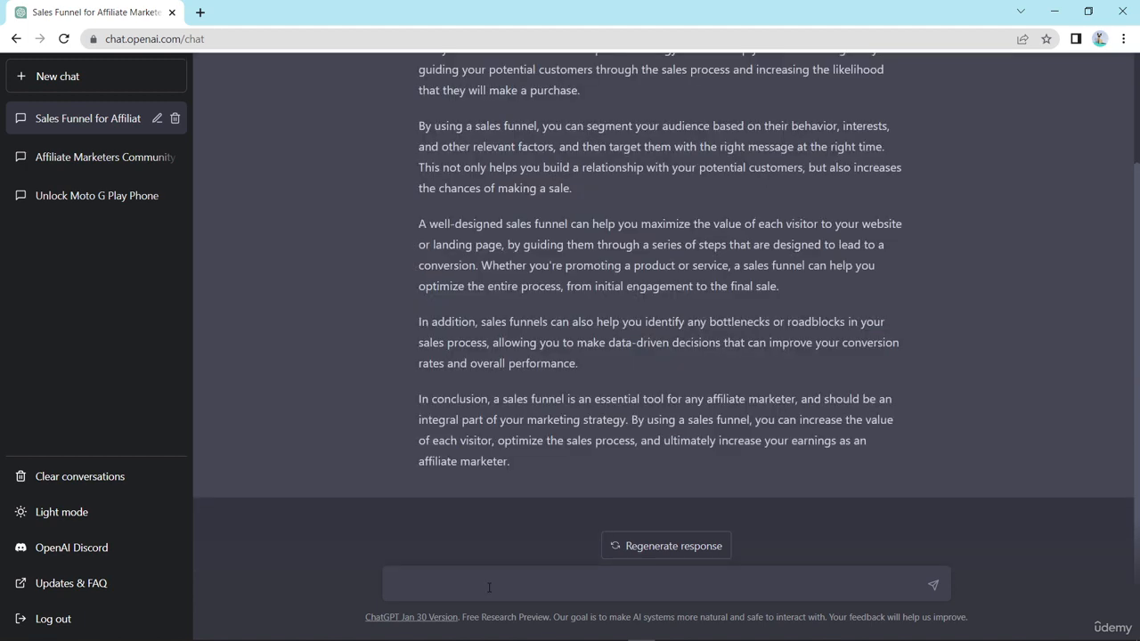
- Send a follow-up asking for 4 ways an affiliate can increase their sales using a sales funnel
type("give more specifically")
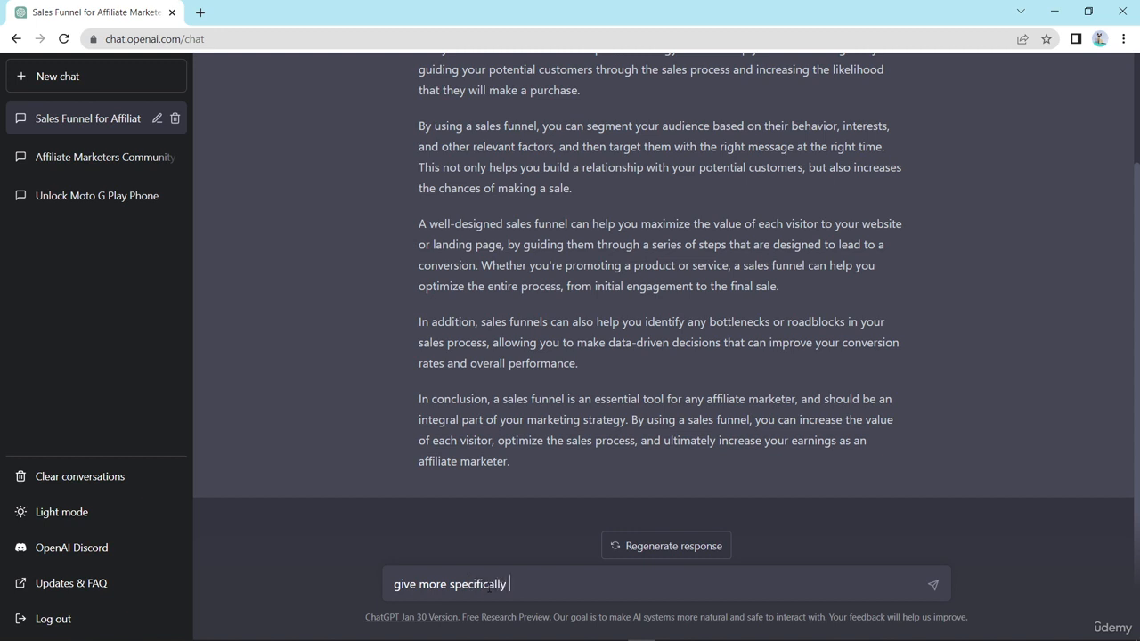
type("4 ways")
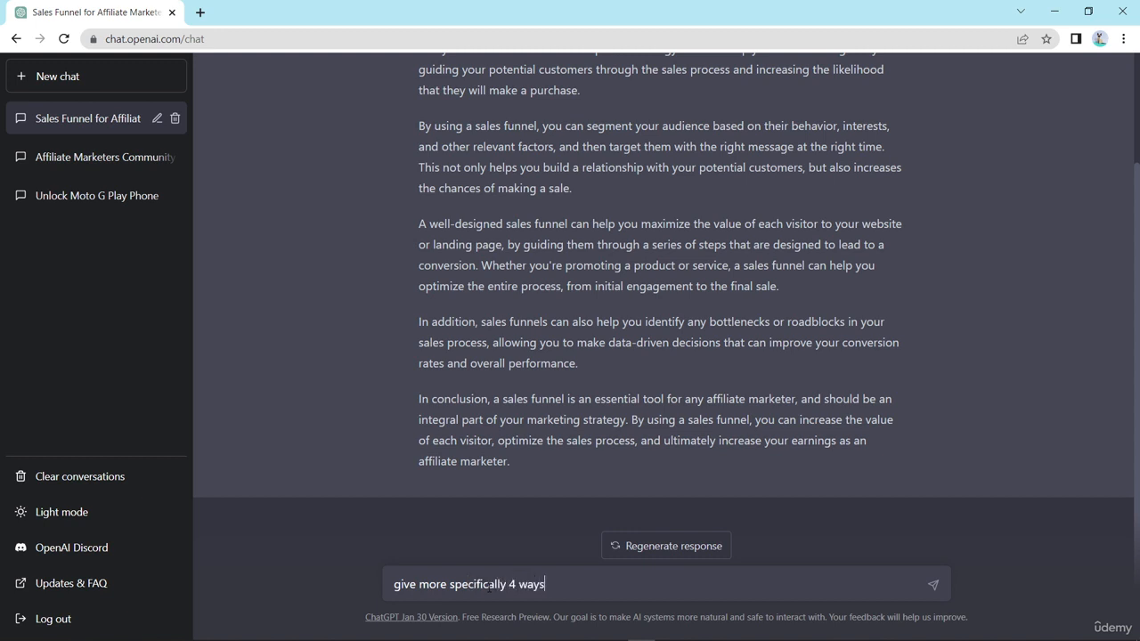
type("an a")
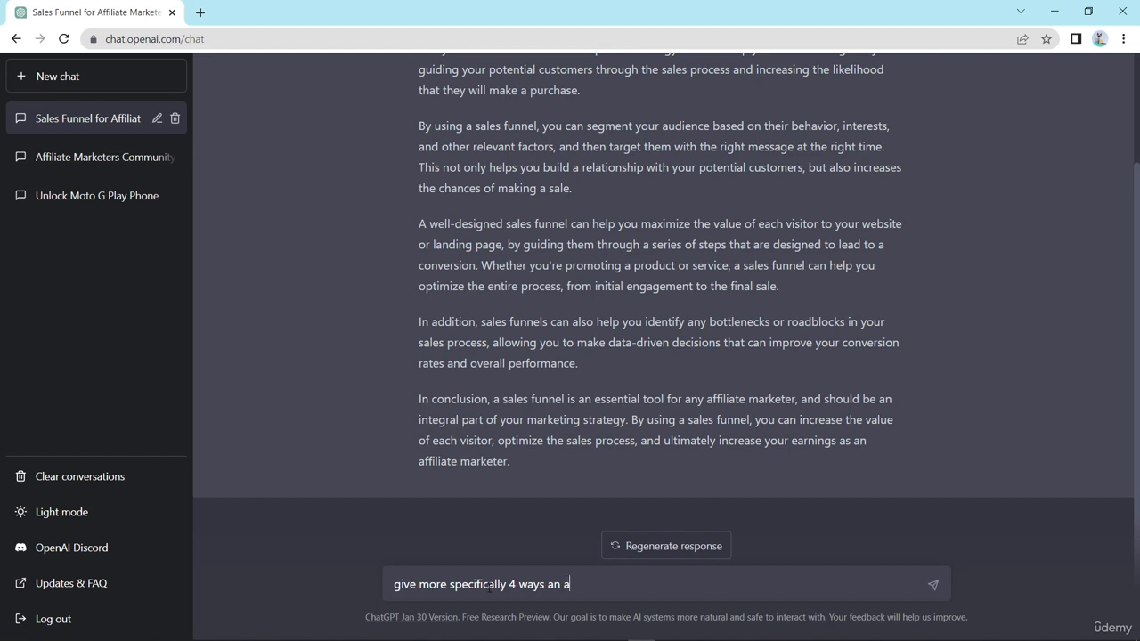
type("ffiliate marketer")
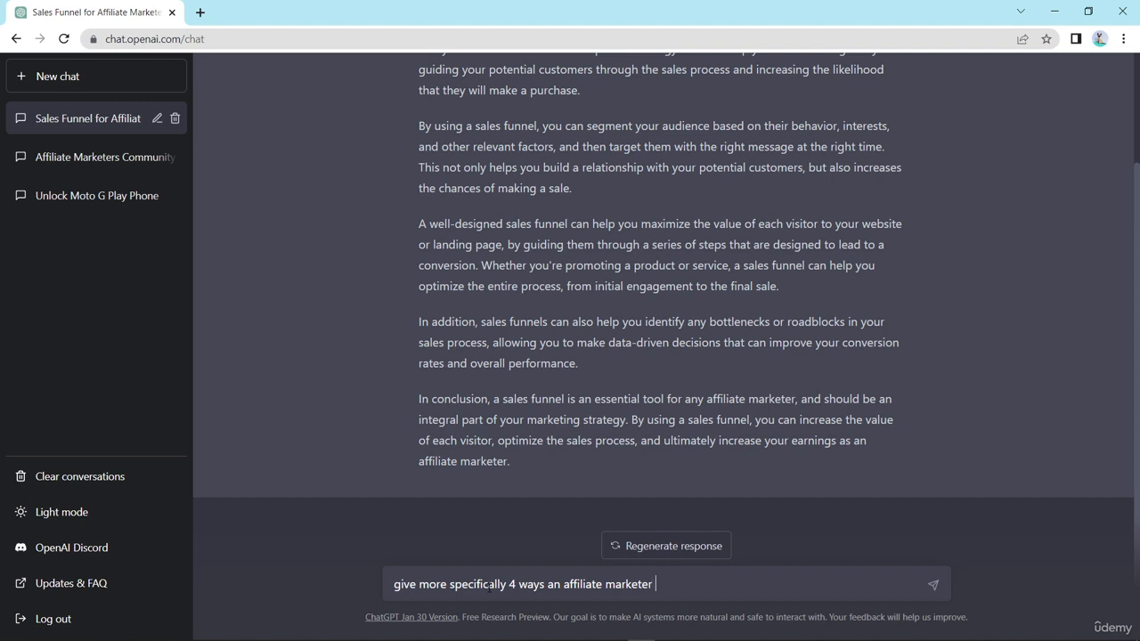
type("can i")
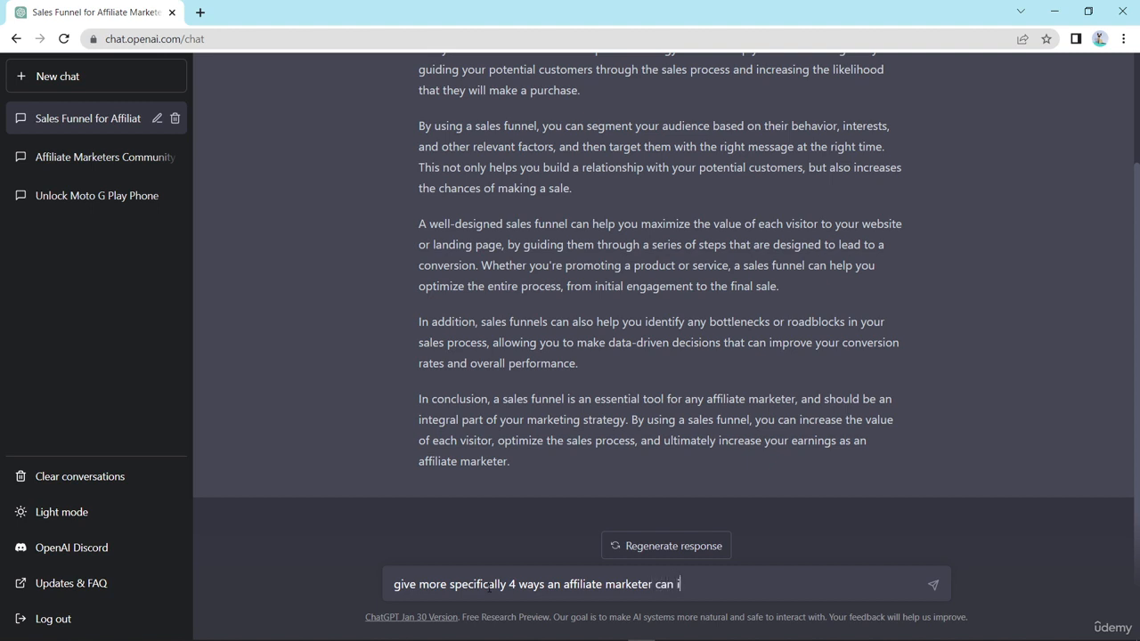
type("ncrease")
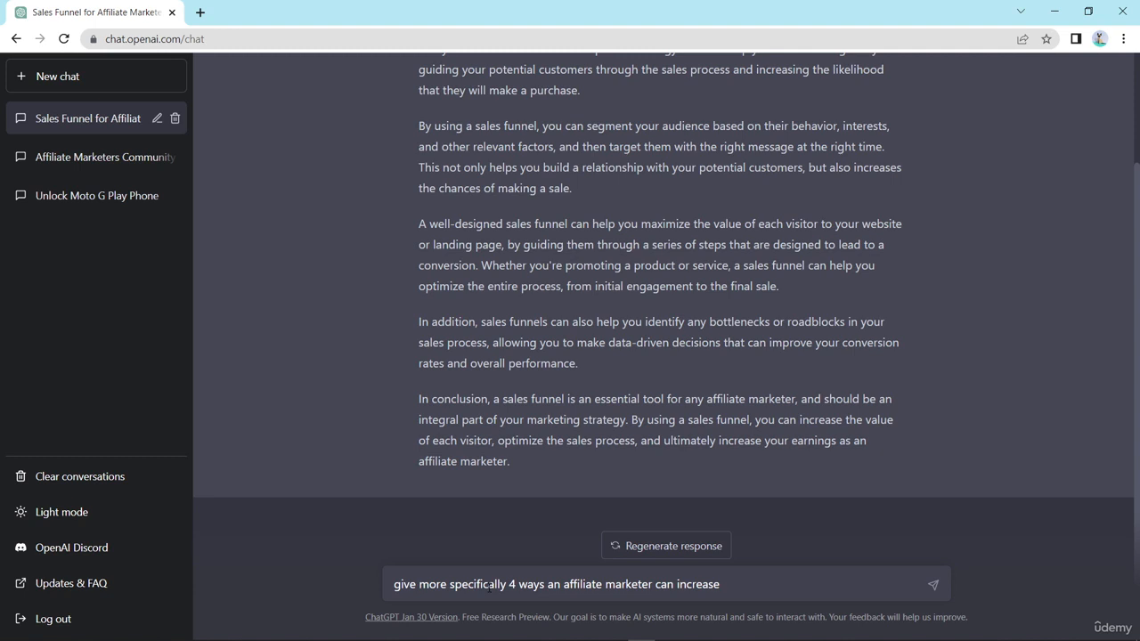
type("their sale")
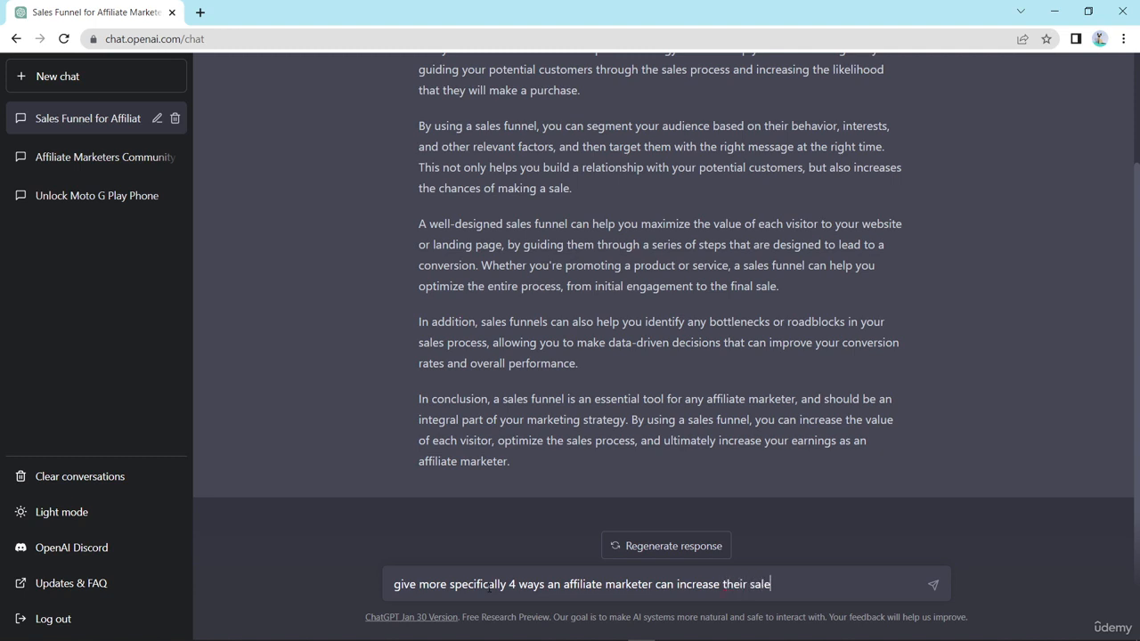
type("s")
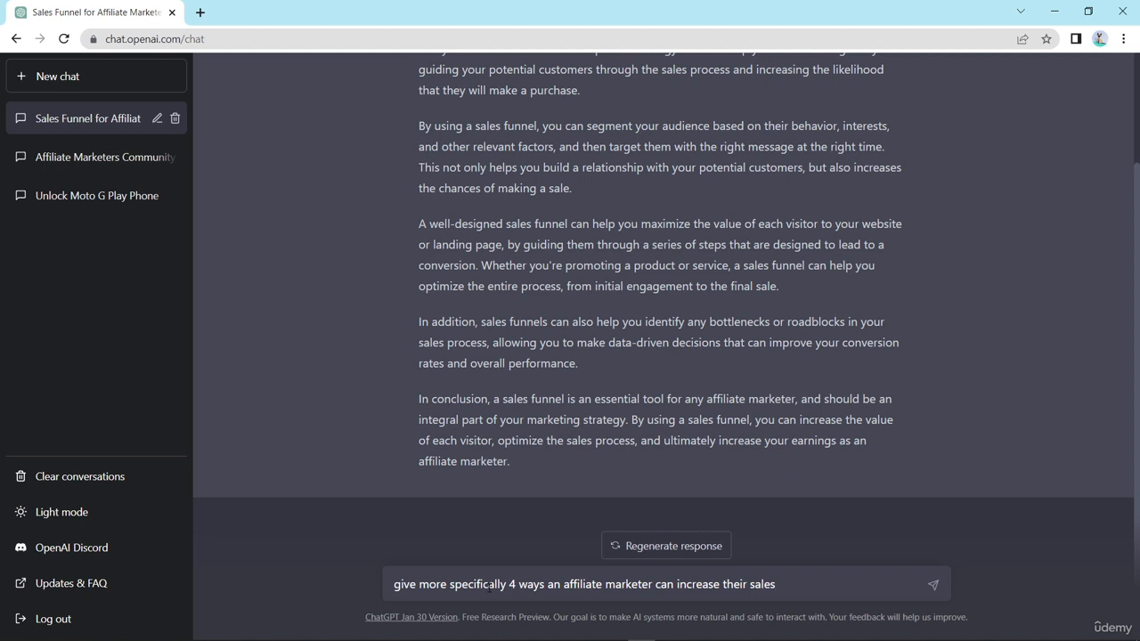
type("using")
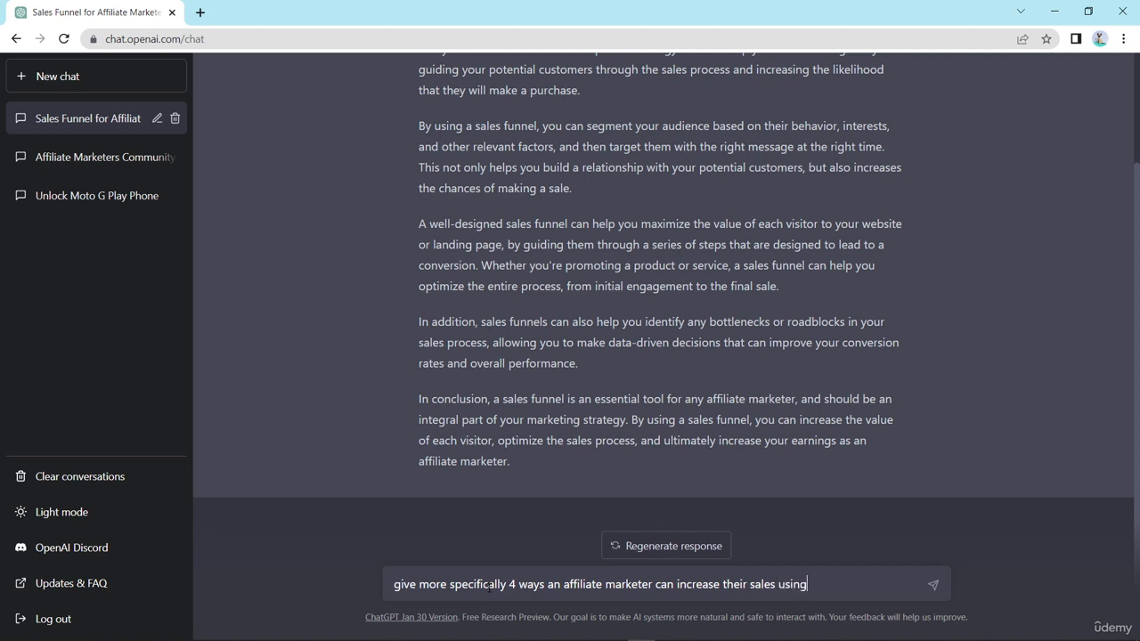
type("sales")
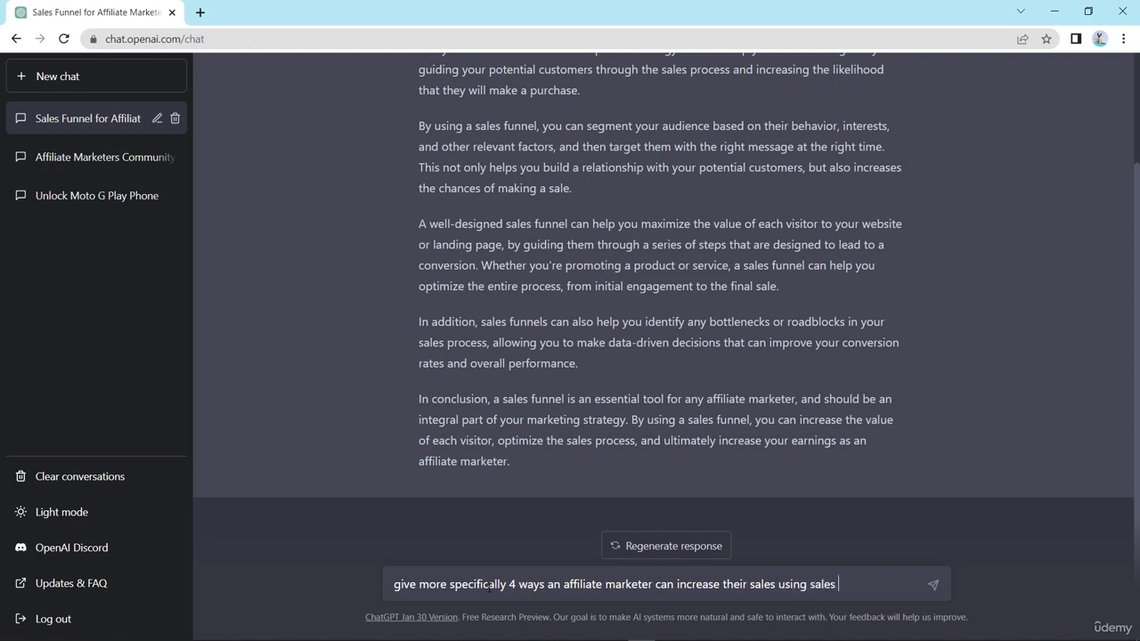
type("funn")
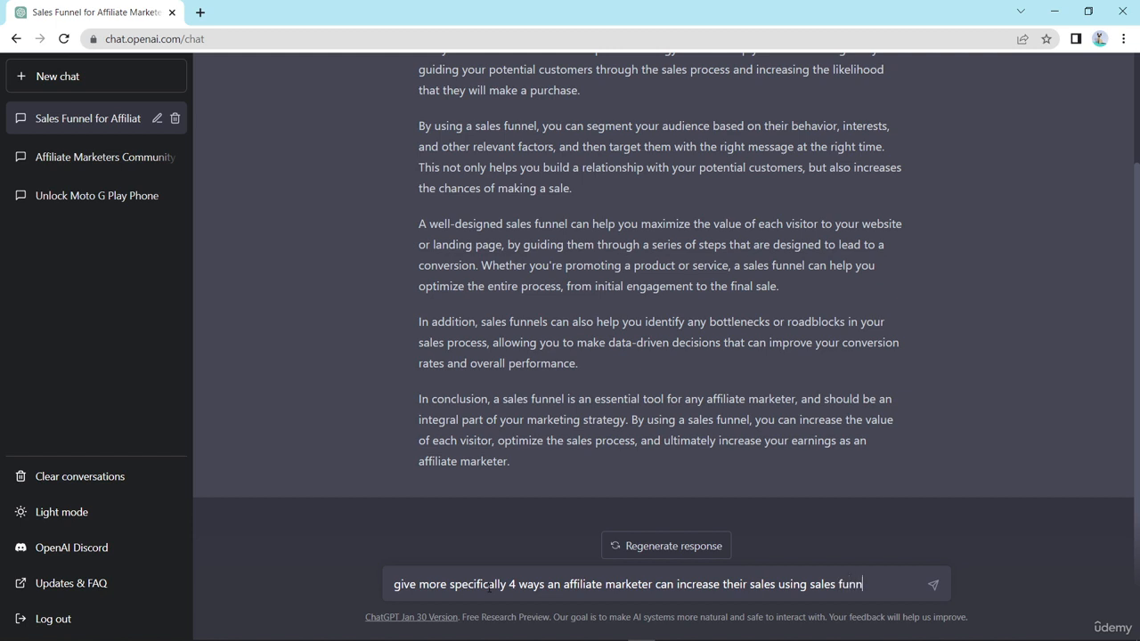
type("el")
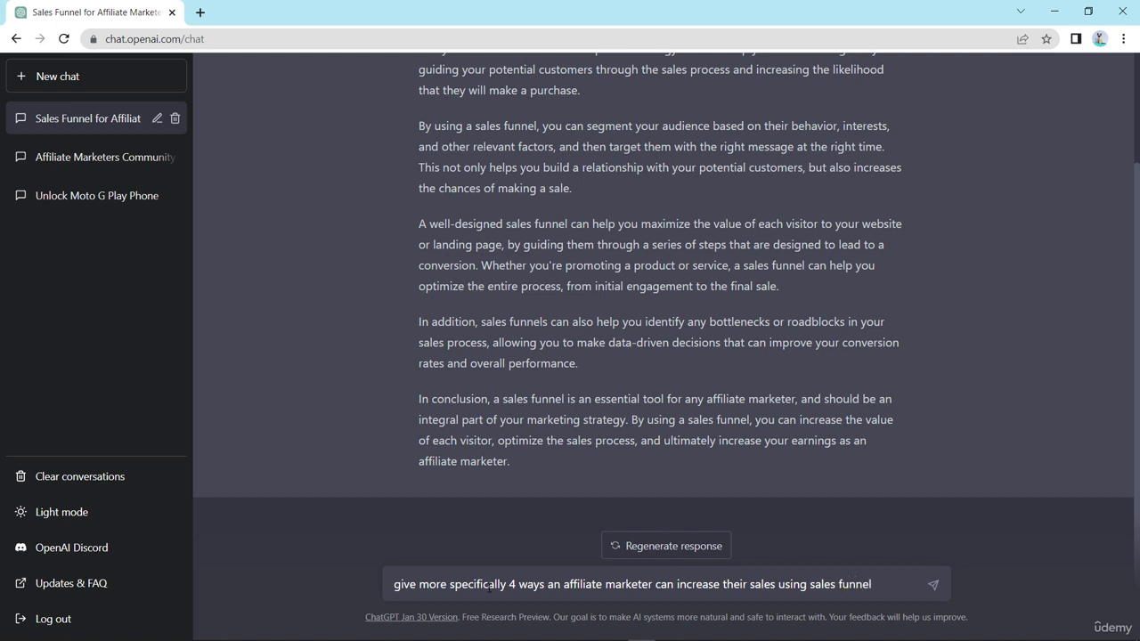
left_click(933, 581)
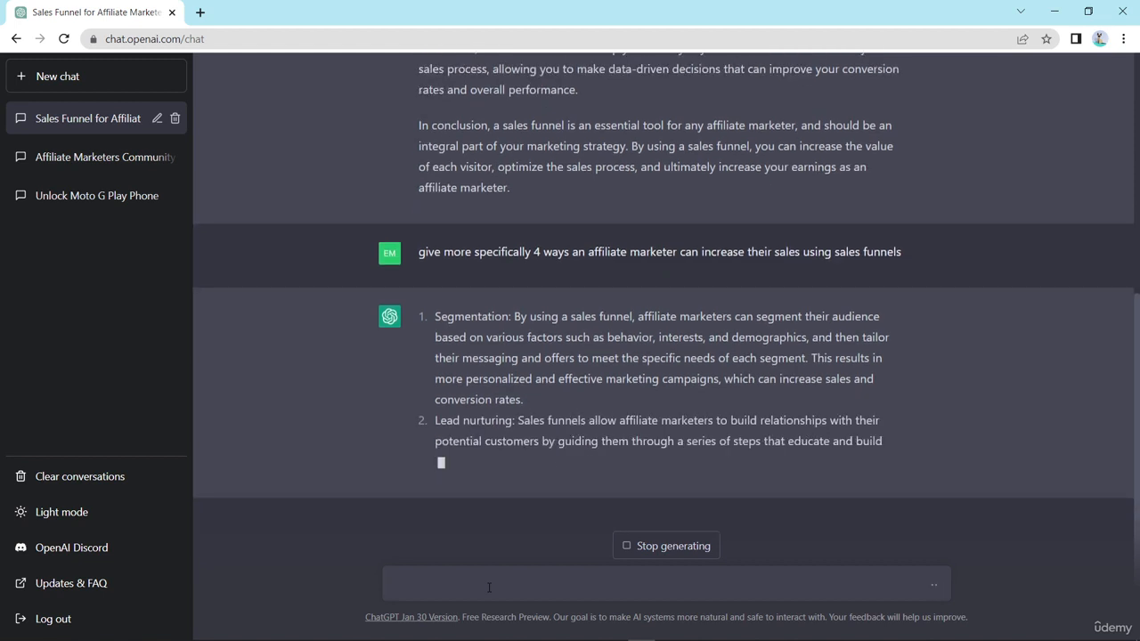
- Read the four-point list (segmentation, lead nurturing, optimization, upselling) and refocus the message box
scroll("down", 3)
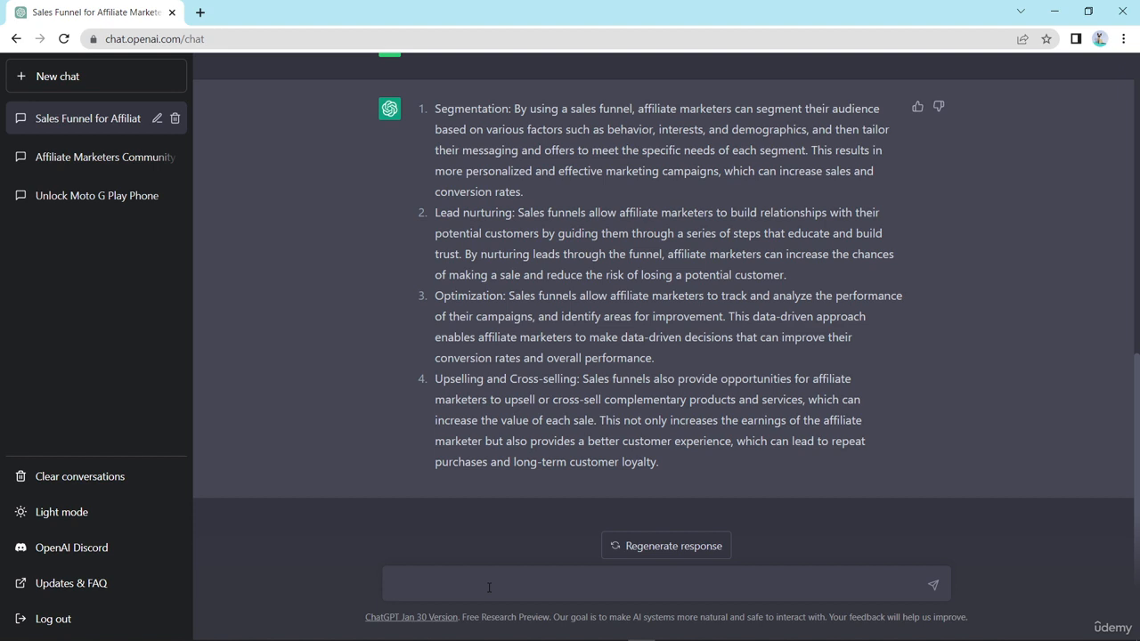
left_click(491, 584)
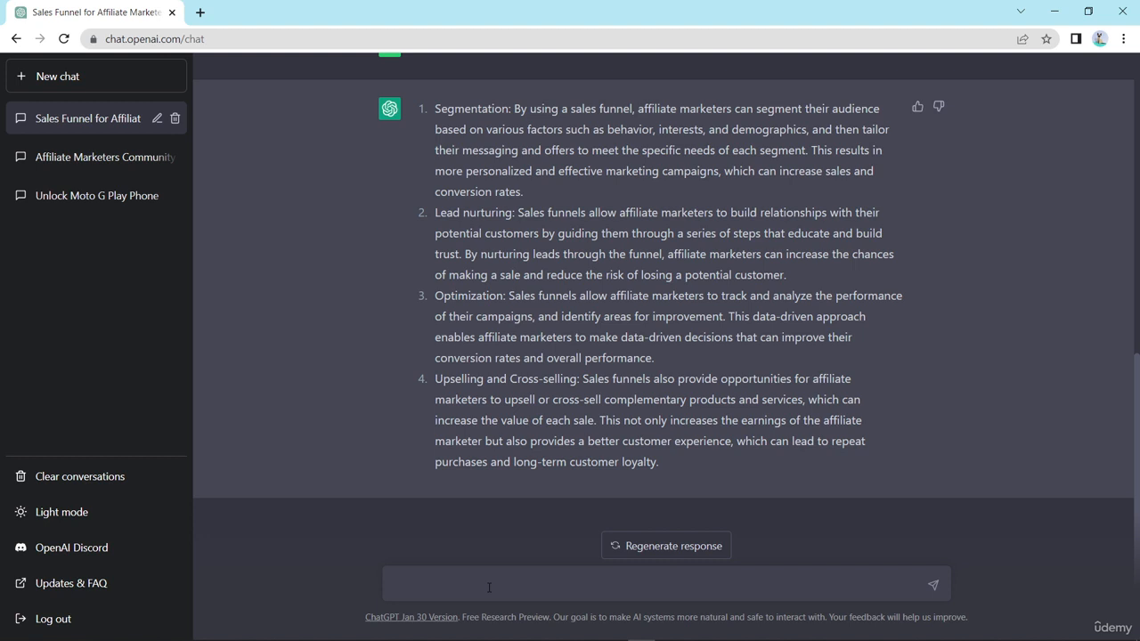
left_click(488, 584)
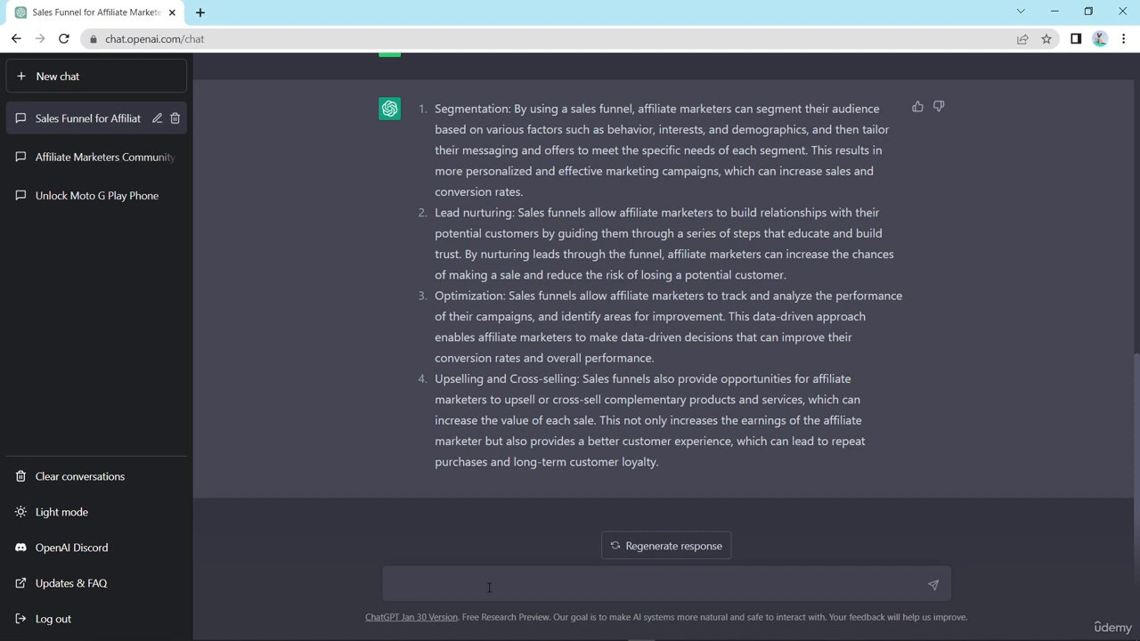
left_click(488, 584)
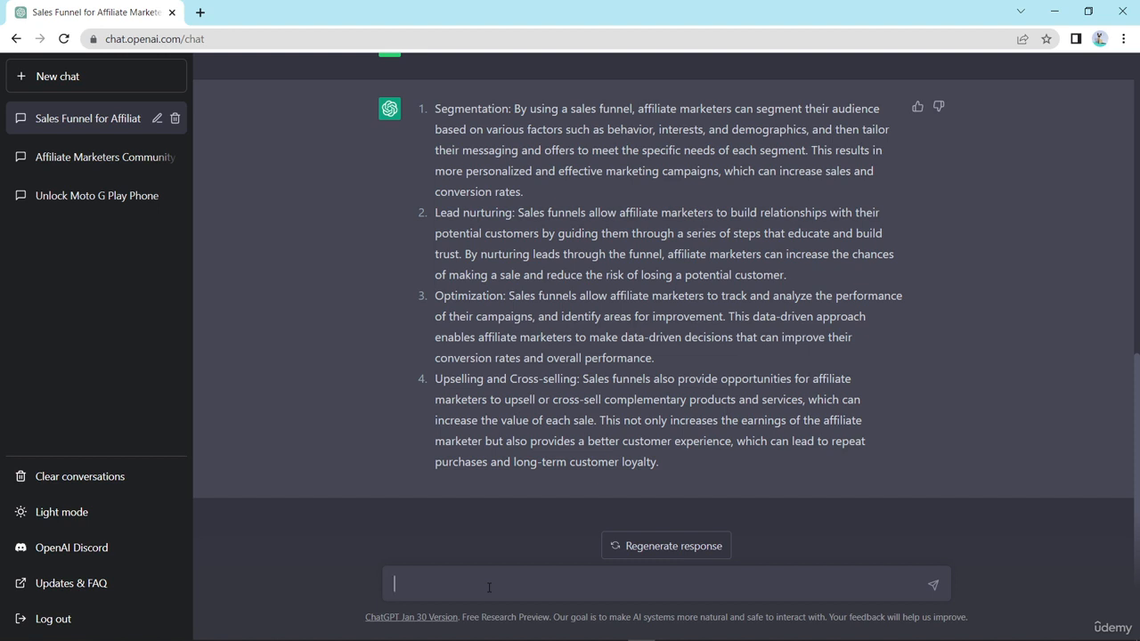
- Compose 'write a facebook post about excited you are starting affiliate marketing' without sending
type("write a")
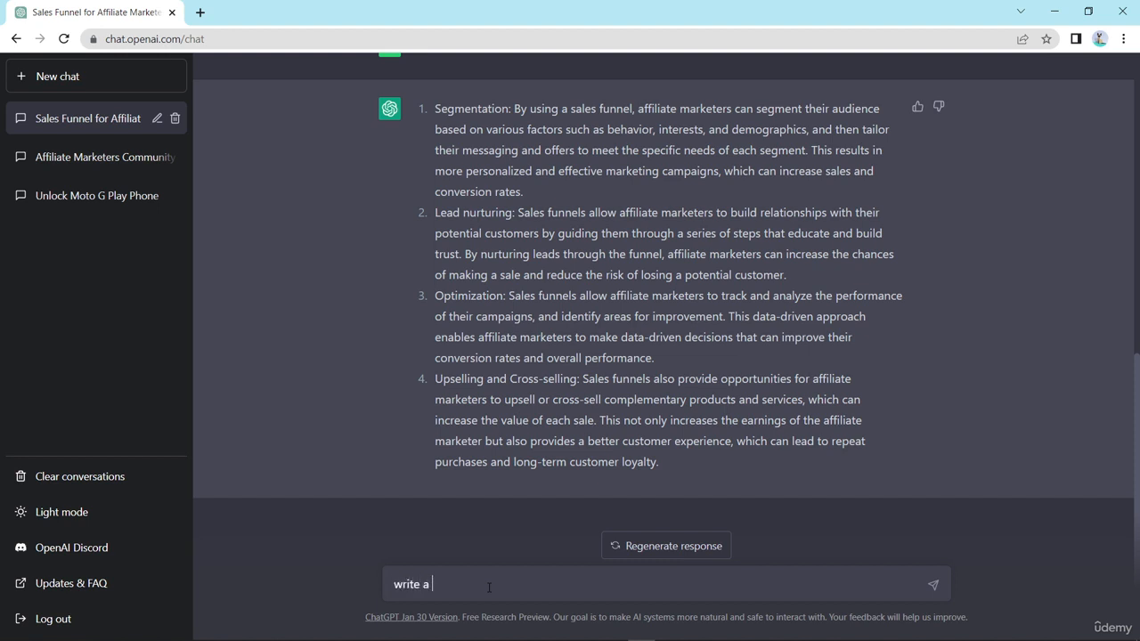
type("facebook")
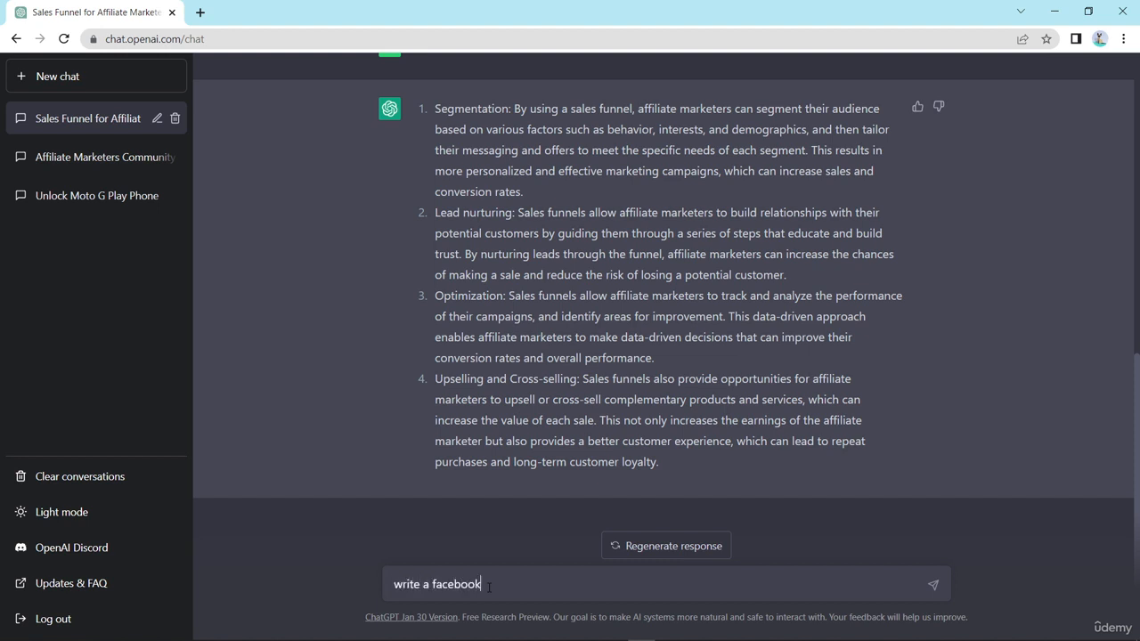
type("post")
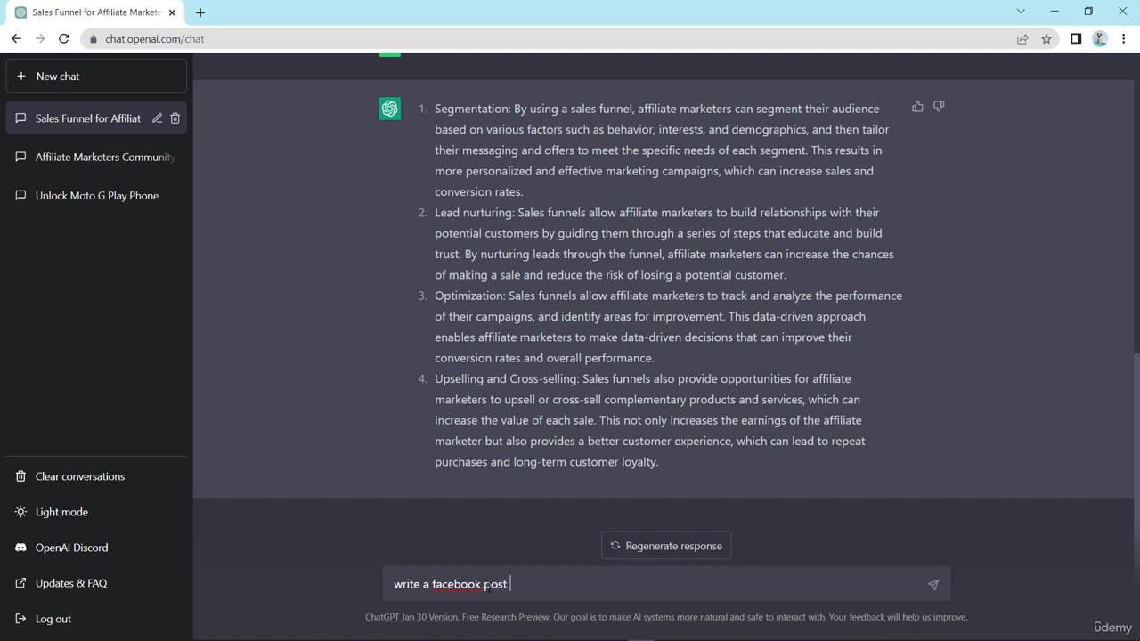
type("about")
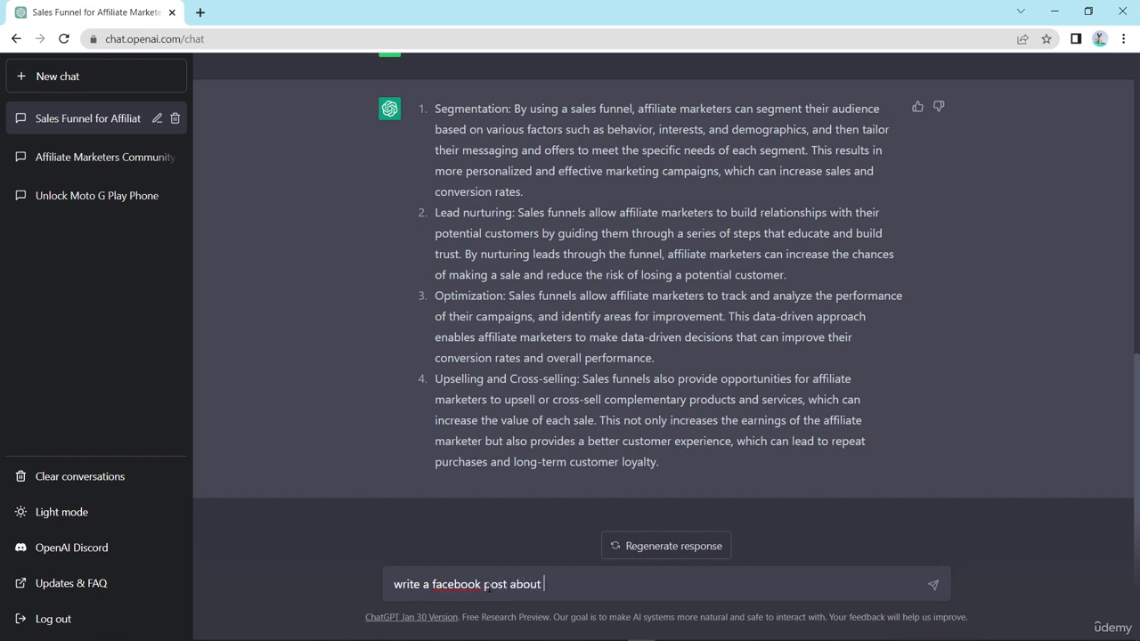
type("exci")
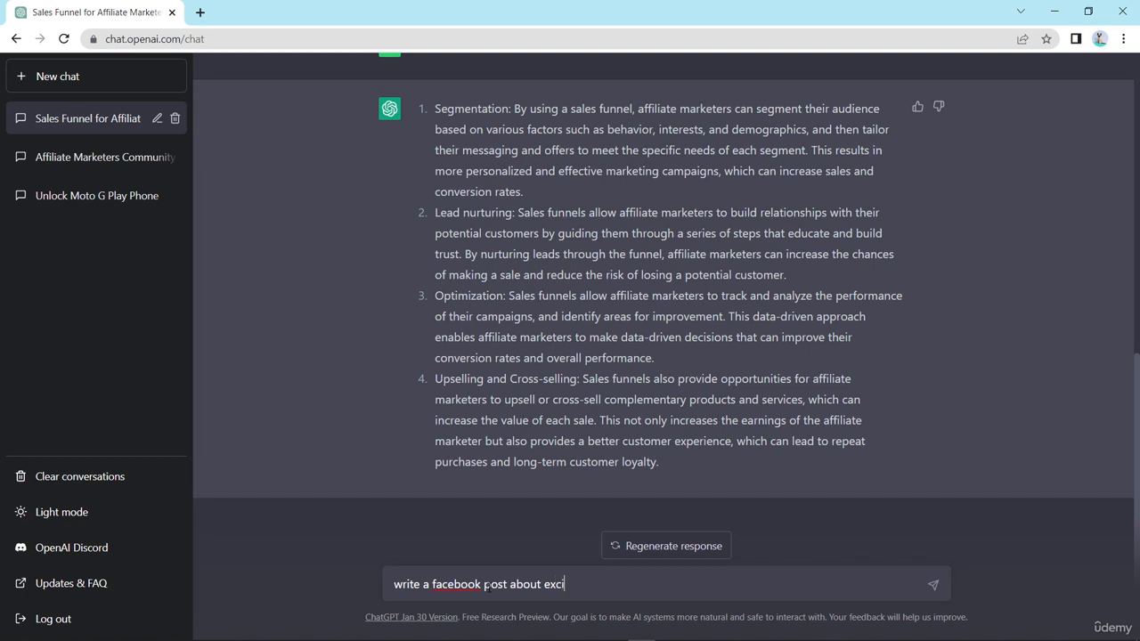
type("ted you")
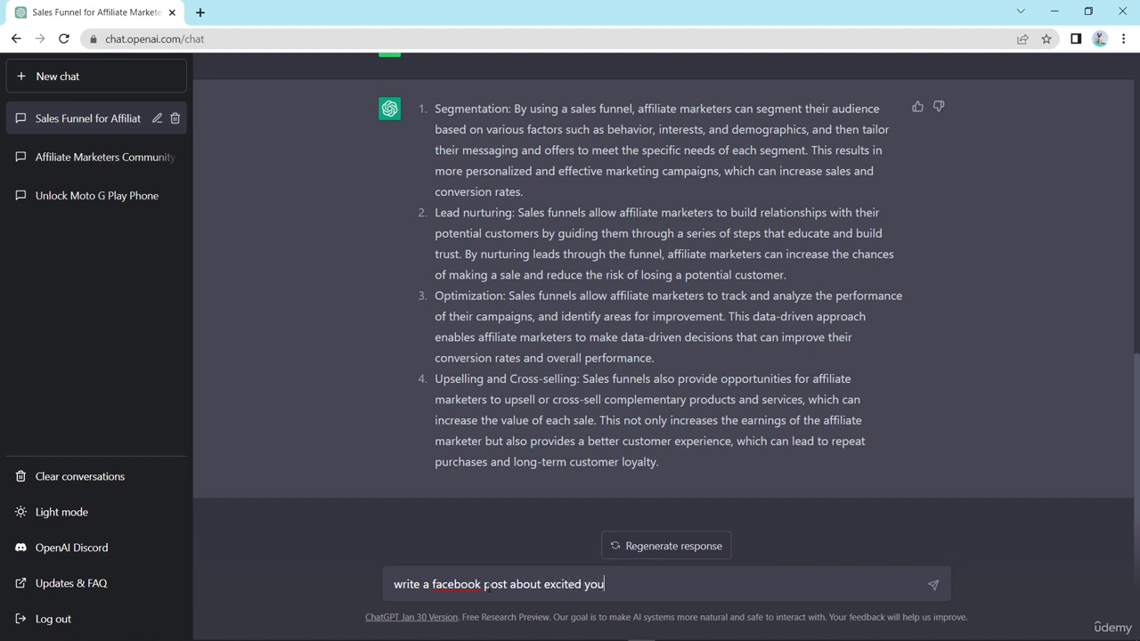
type("are")
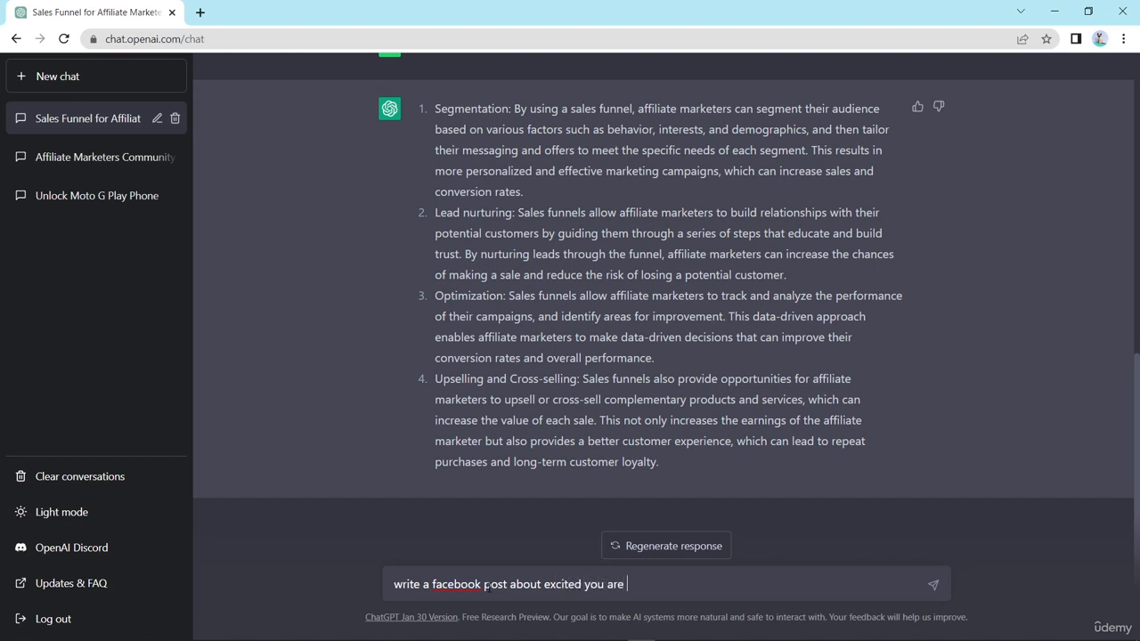
type("starting")
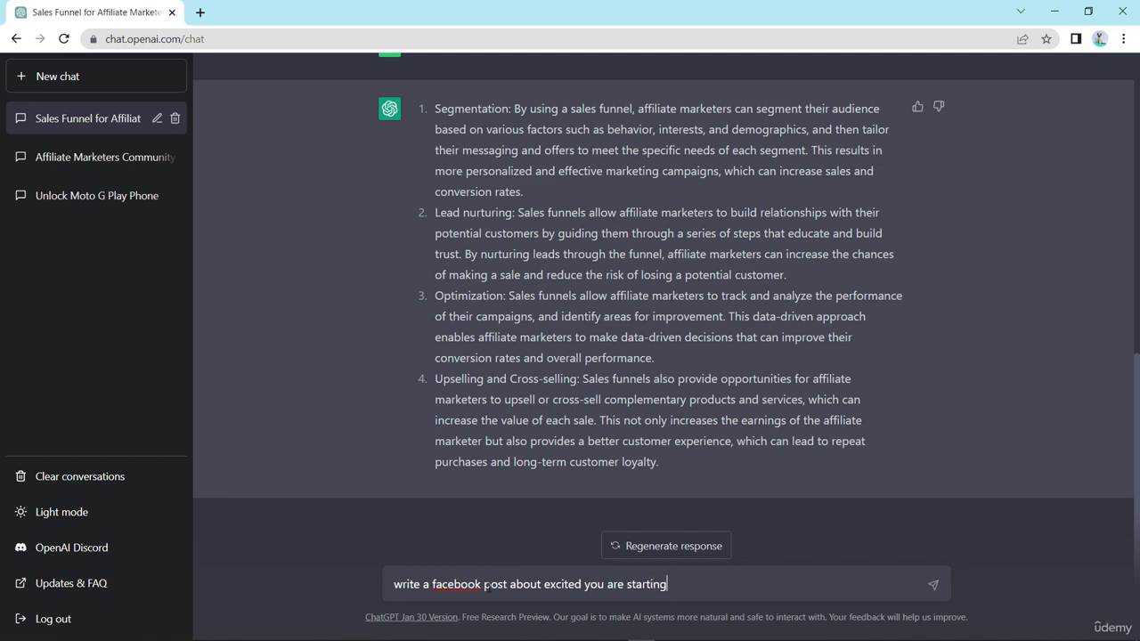
type("allia")
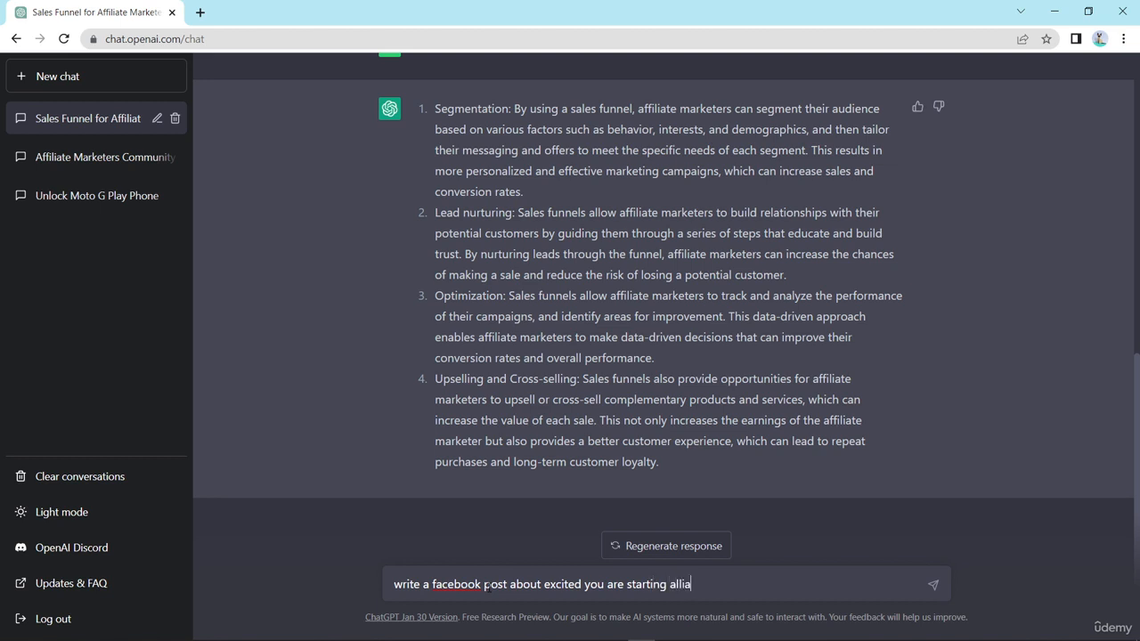
type("ffiliate")
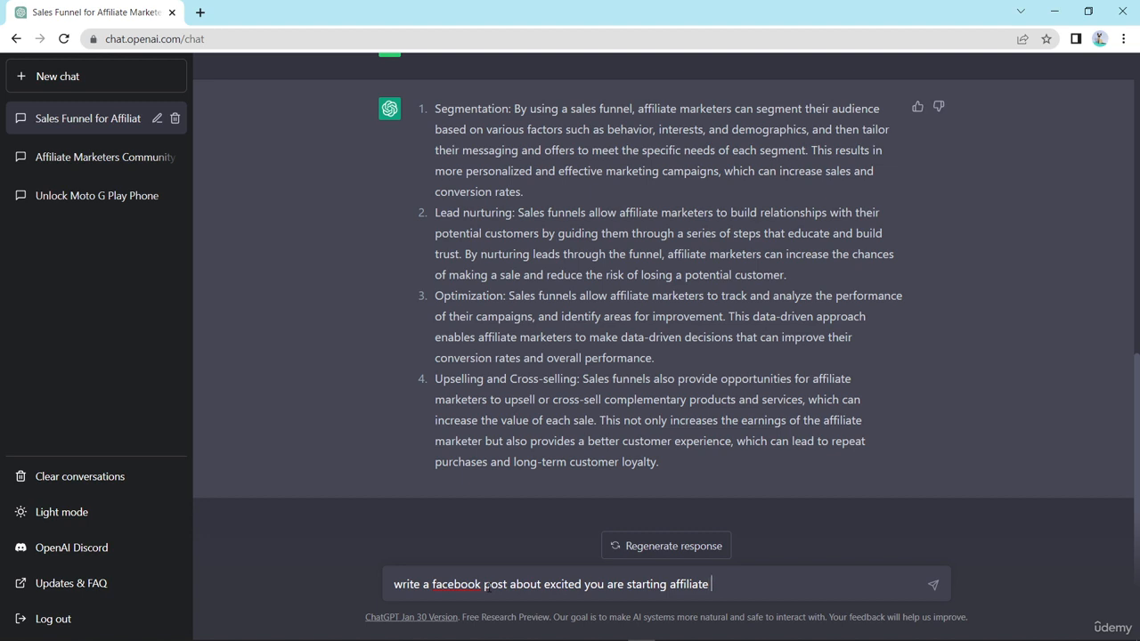
type("merk")
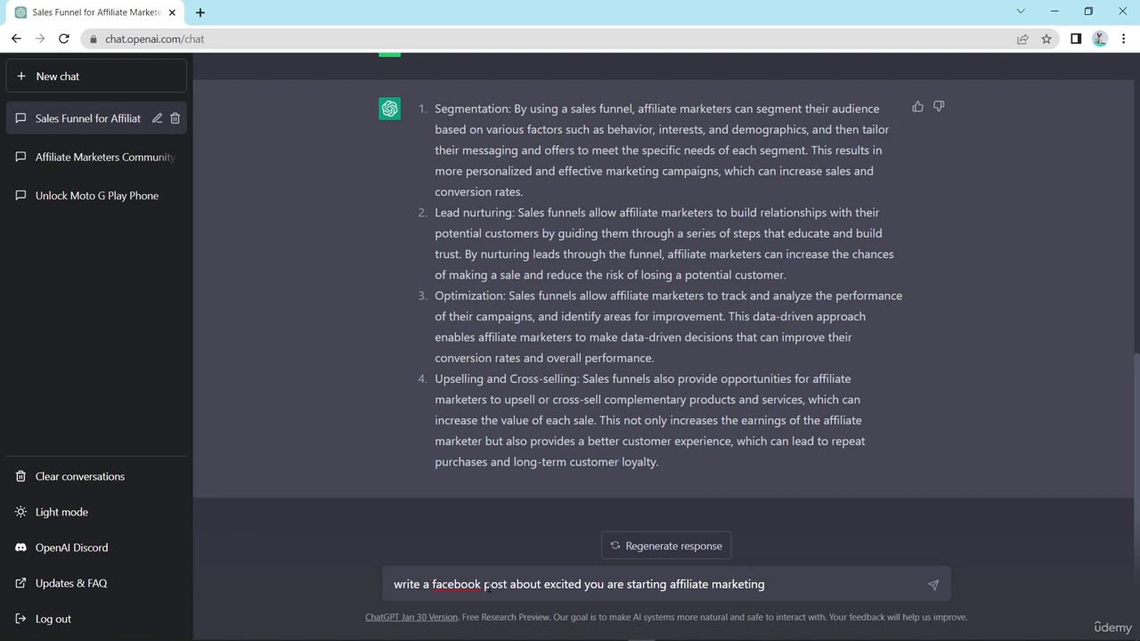
- Send the affiliate-marketing post request and highlight the hashtags ending the generated post
left_click(933, 582)
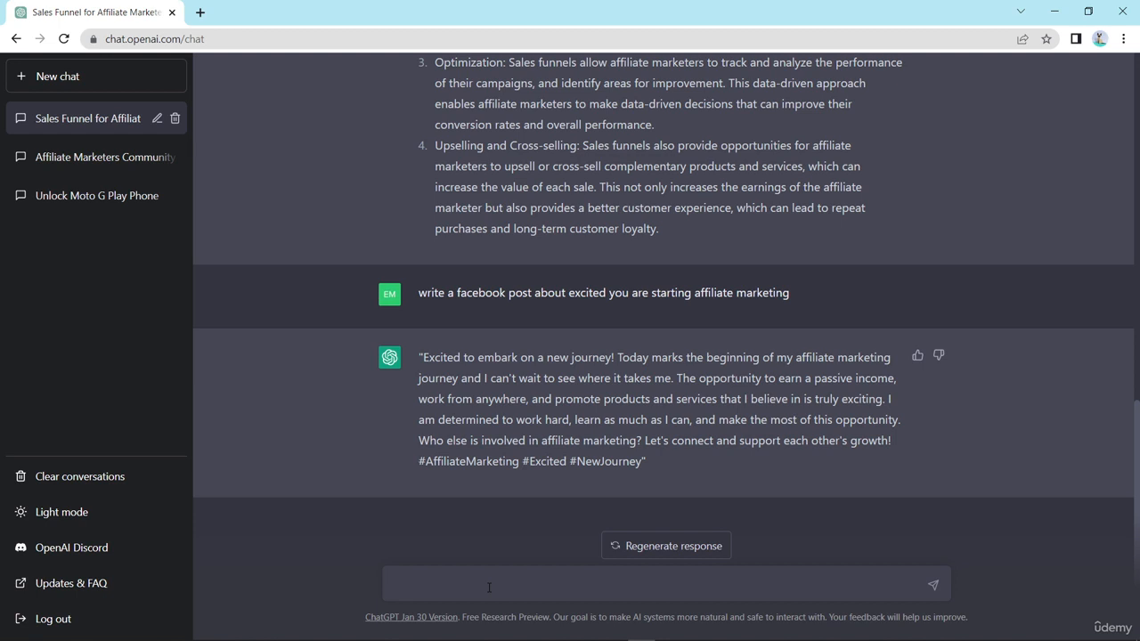
left_click(488, 584)
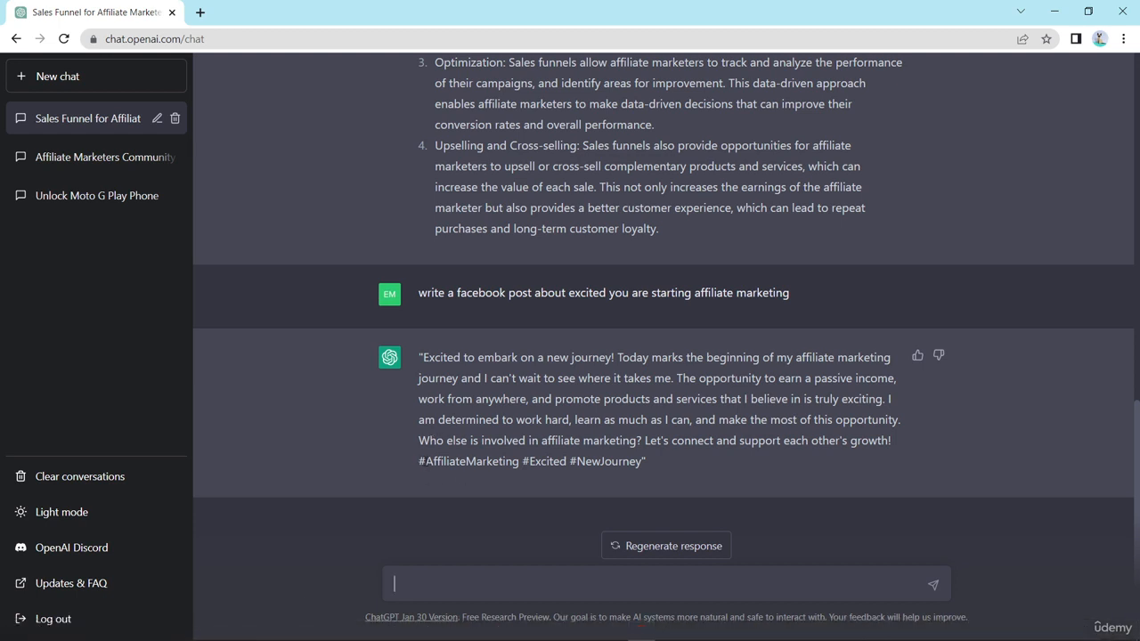
left_click_drag(419, 461, 652, 461)
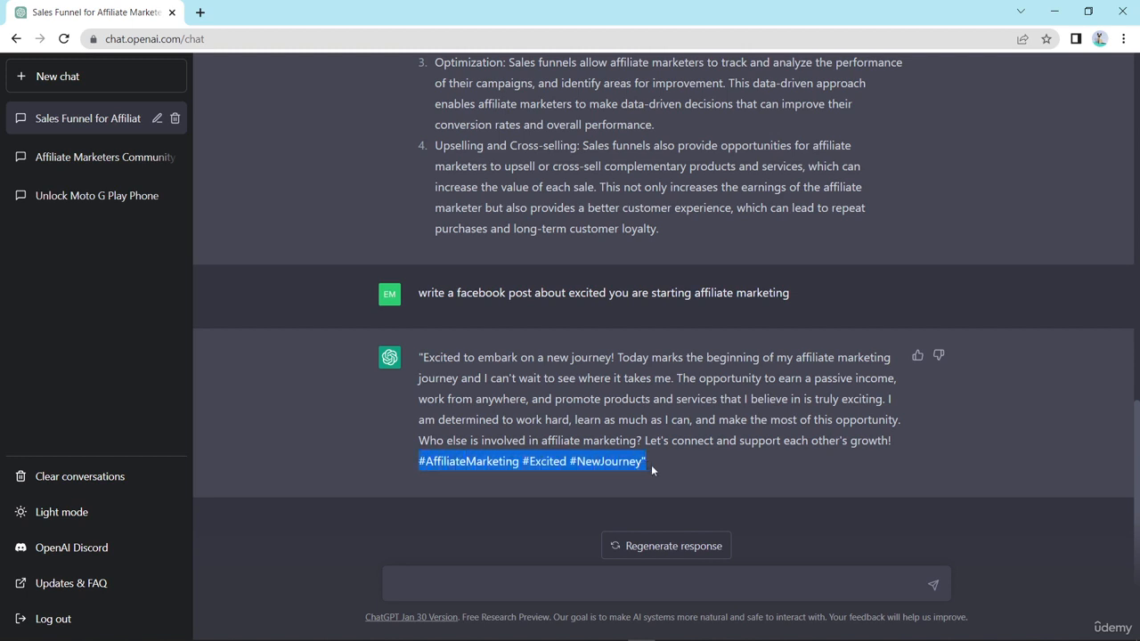
left_click(545, 559)
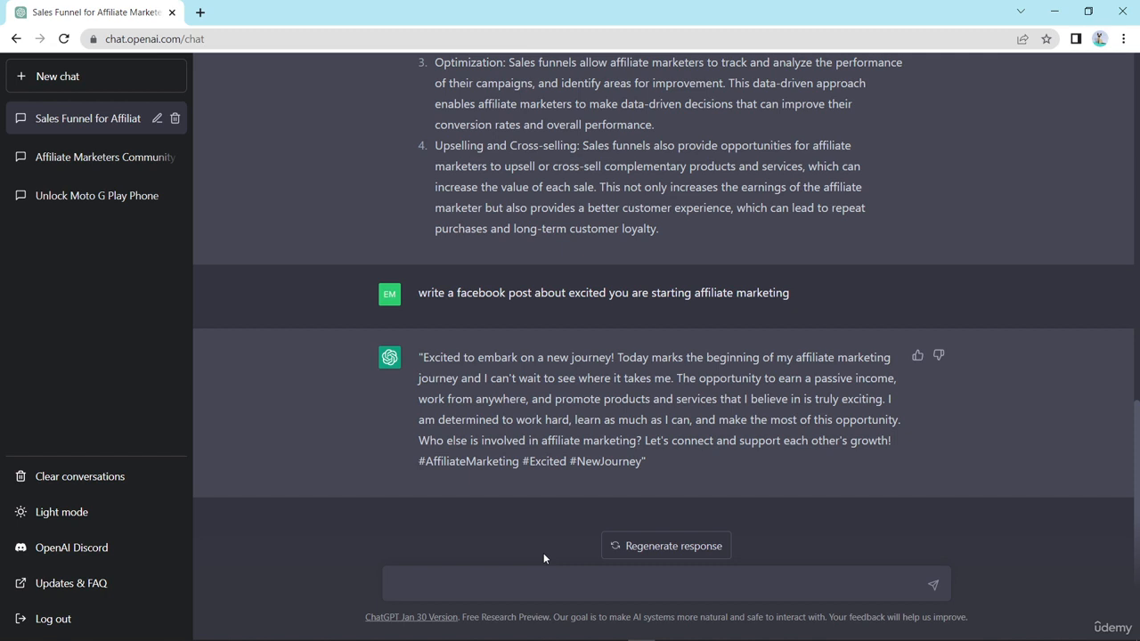
- Compose 'write a facebook post about why instagram is better then facebook for marketing'
left_click(659, 582)
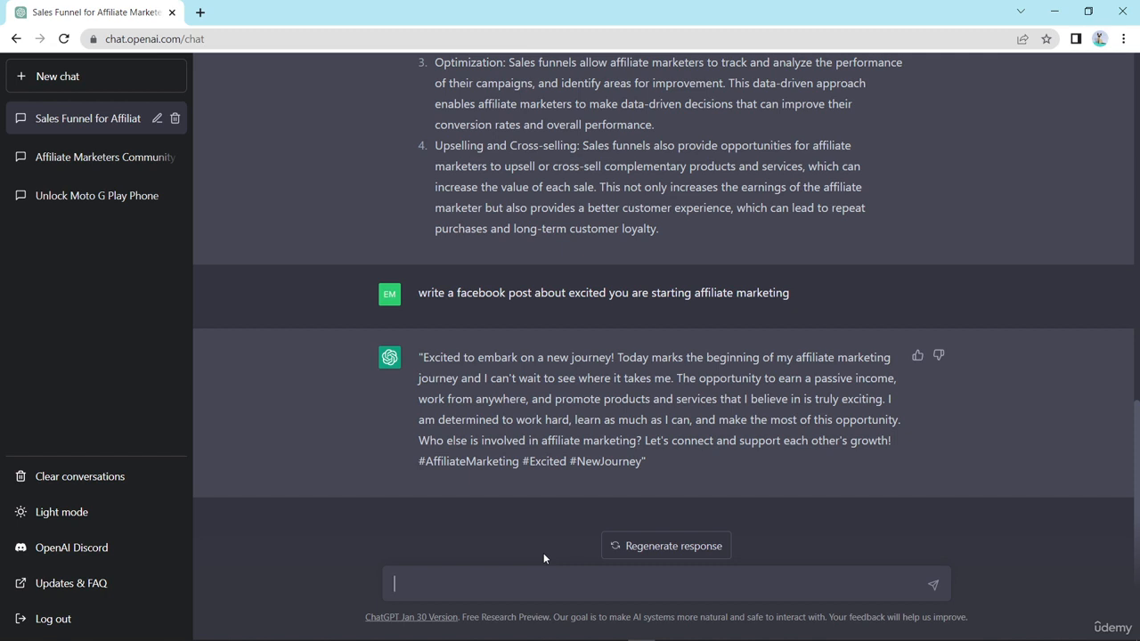
type("wri")
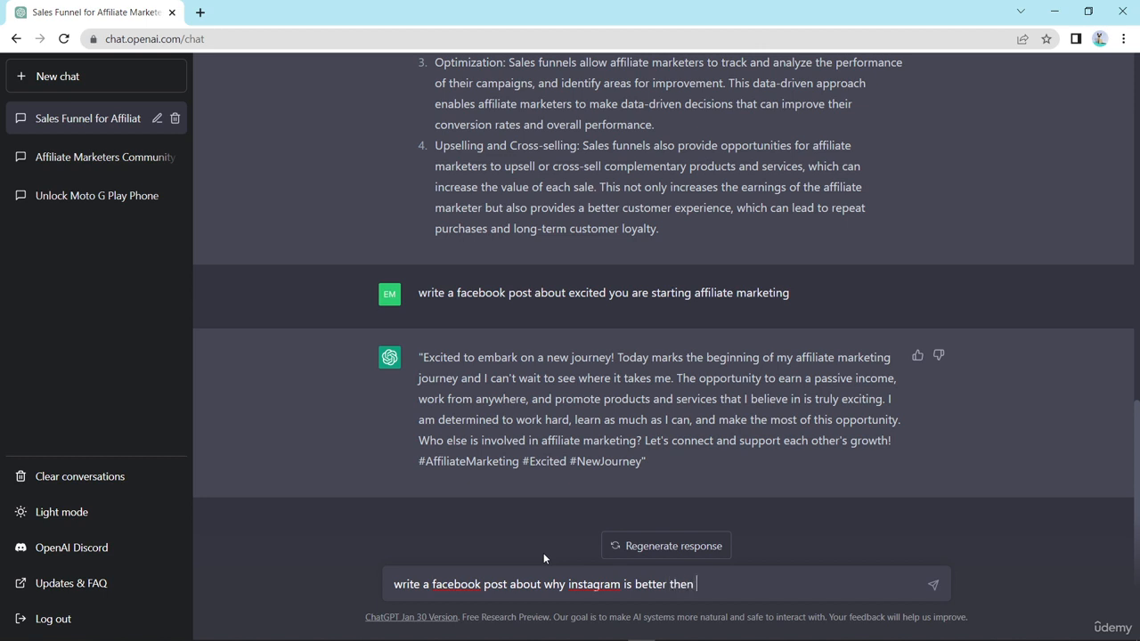
type("facebook for")
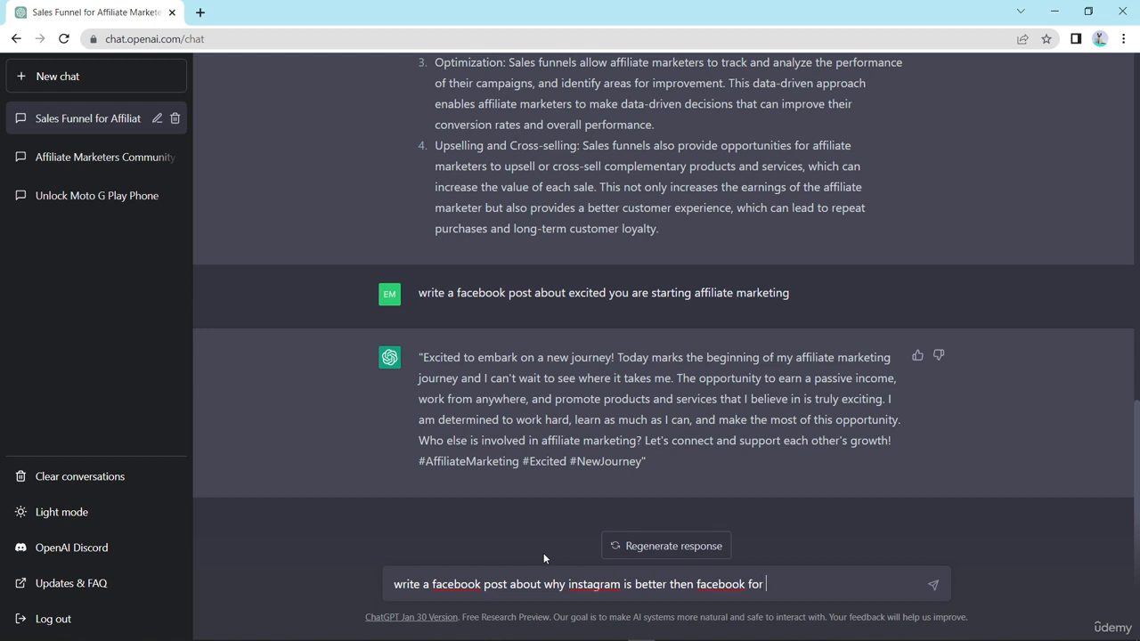
type("marketing")
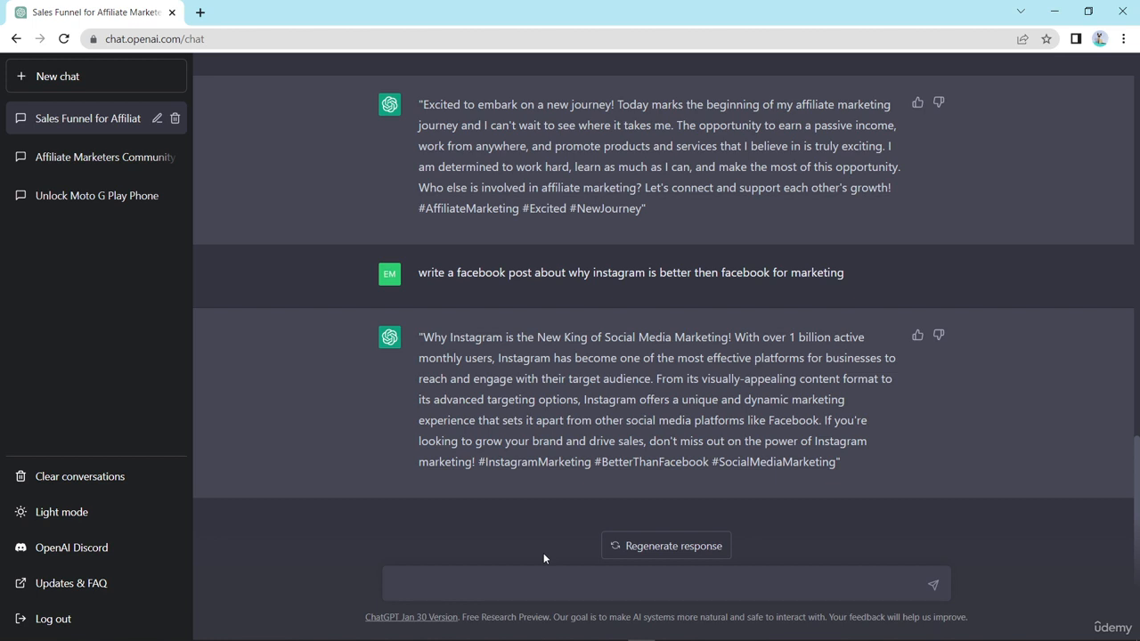
- After the Instagram-vs-Facebook post generates, refocus the message box for another prompt
left_click(659, 582)
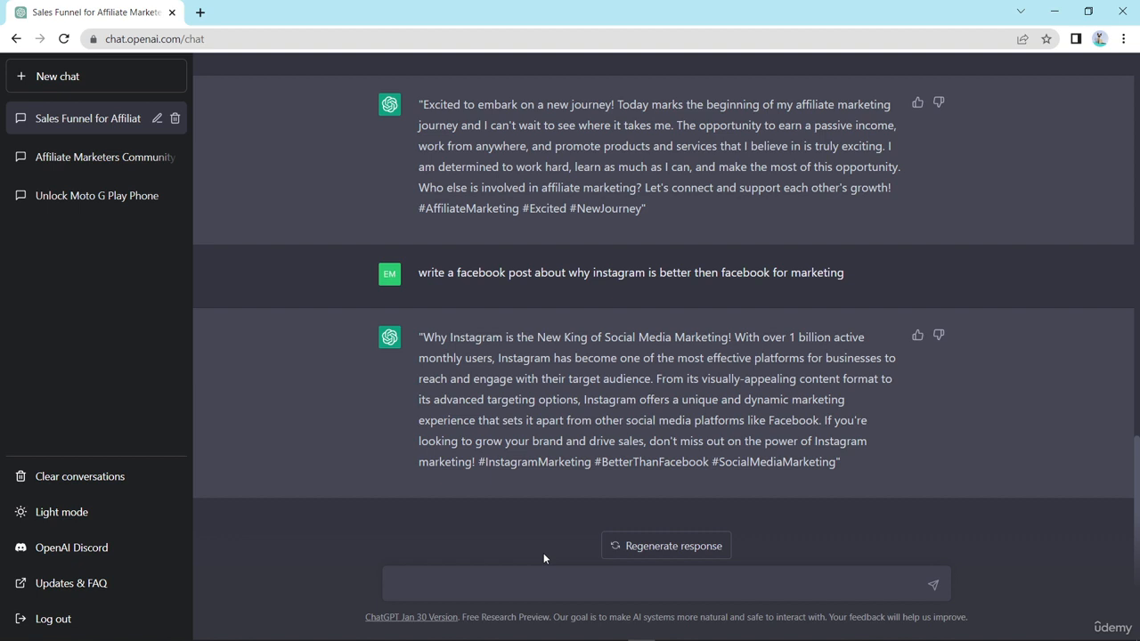
left_click(650, 584)
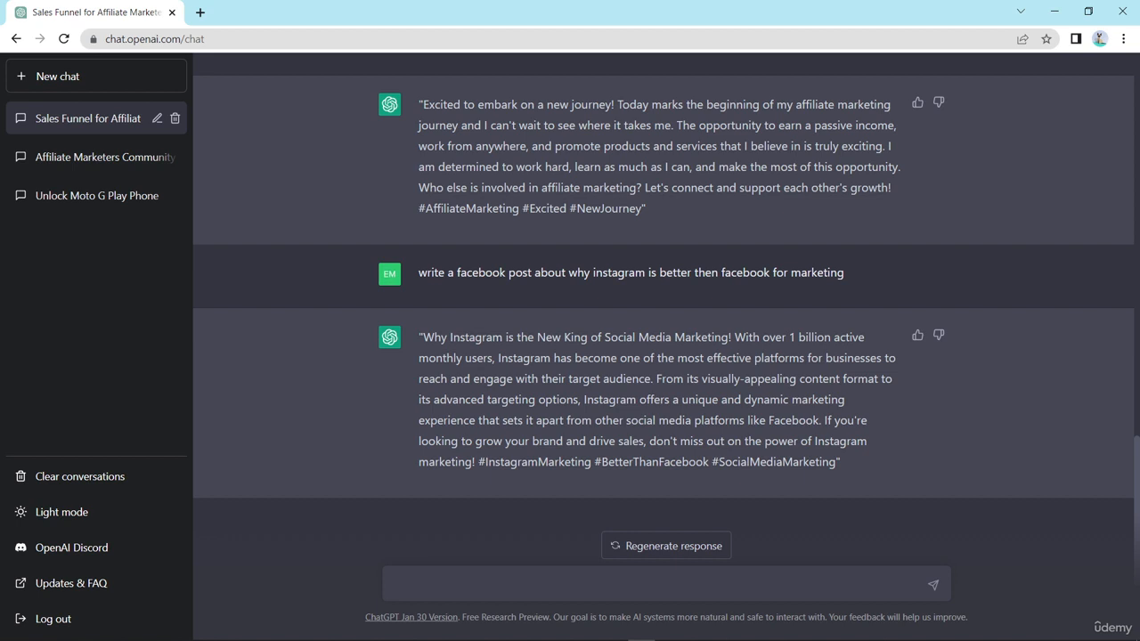
left_click(662, 584)
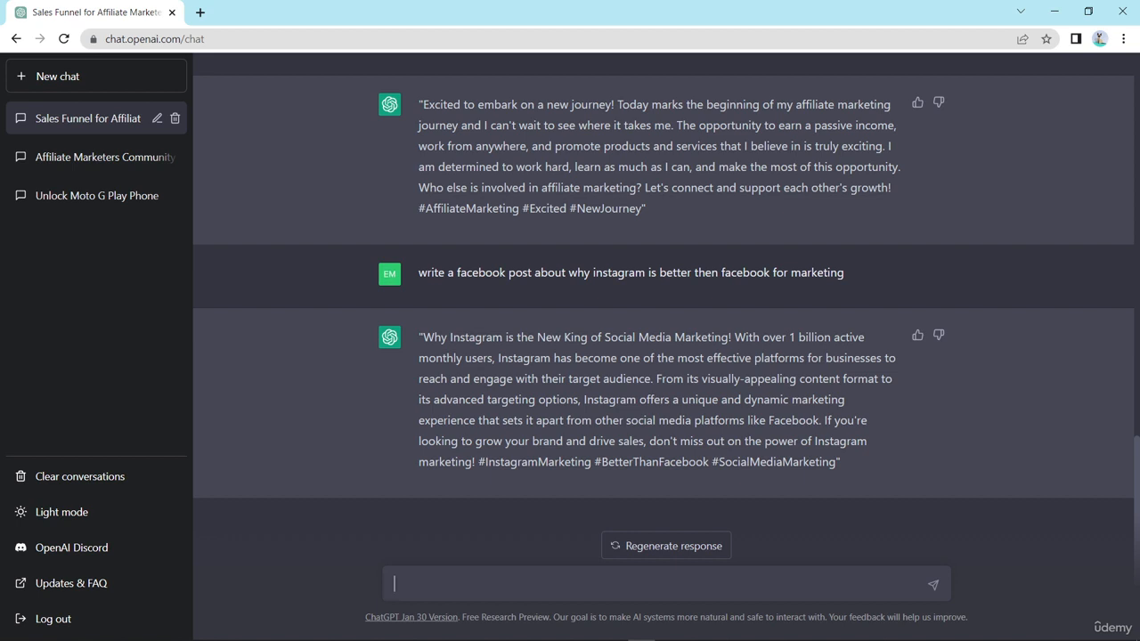